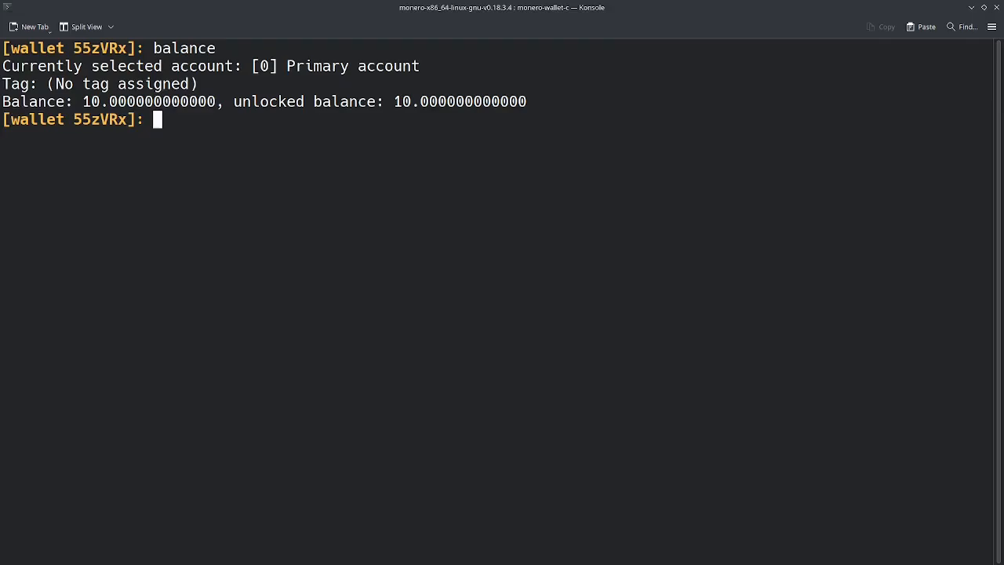
# Step: Run incoming_transfers to list the wallet's single unspent 10 XMR output and its tx id
pyautogui.write('inc')
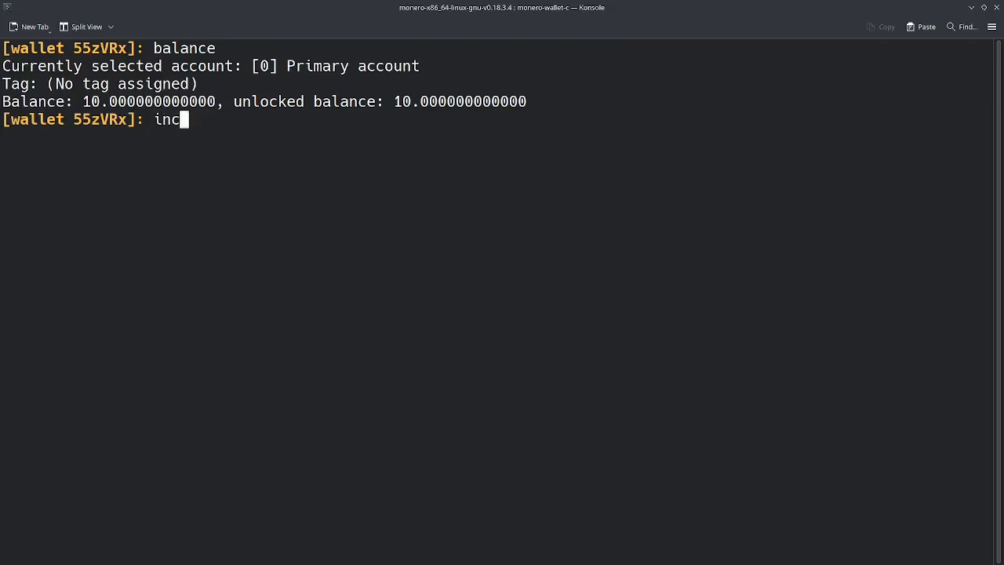
pyautogui.write('oming_transfers')
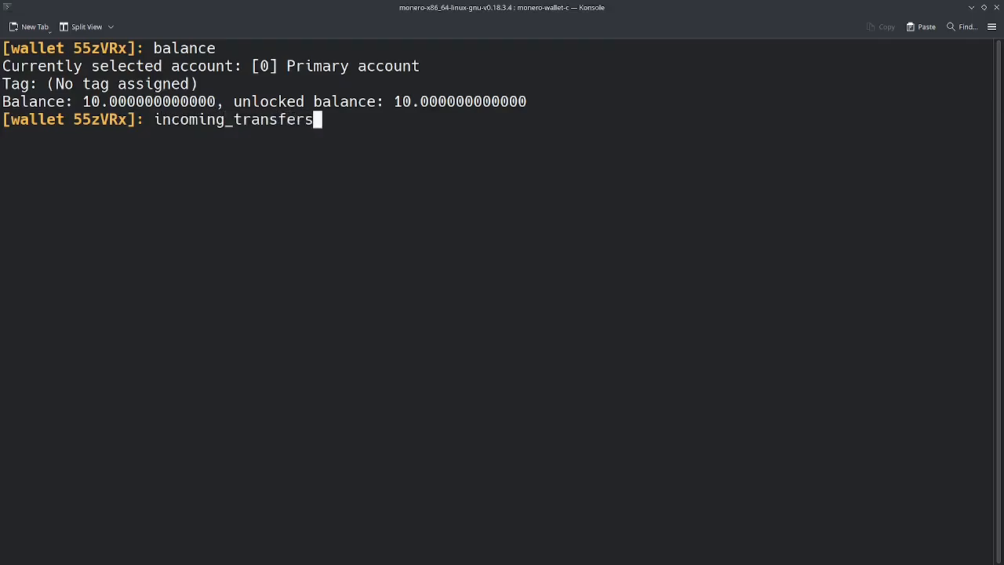
pyautogui.press('Return')
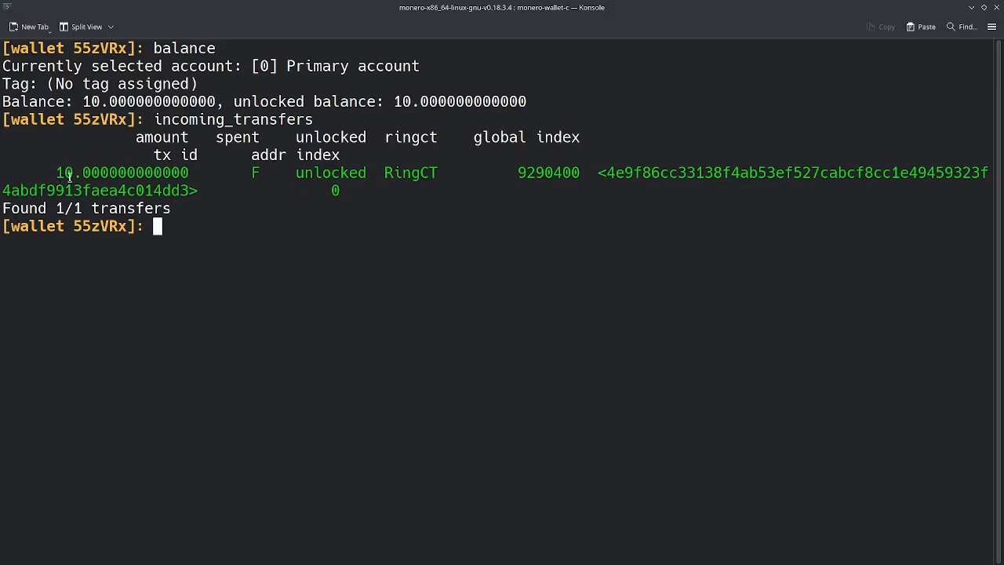
pyautogui.moveTo(641, 180)
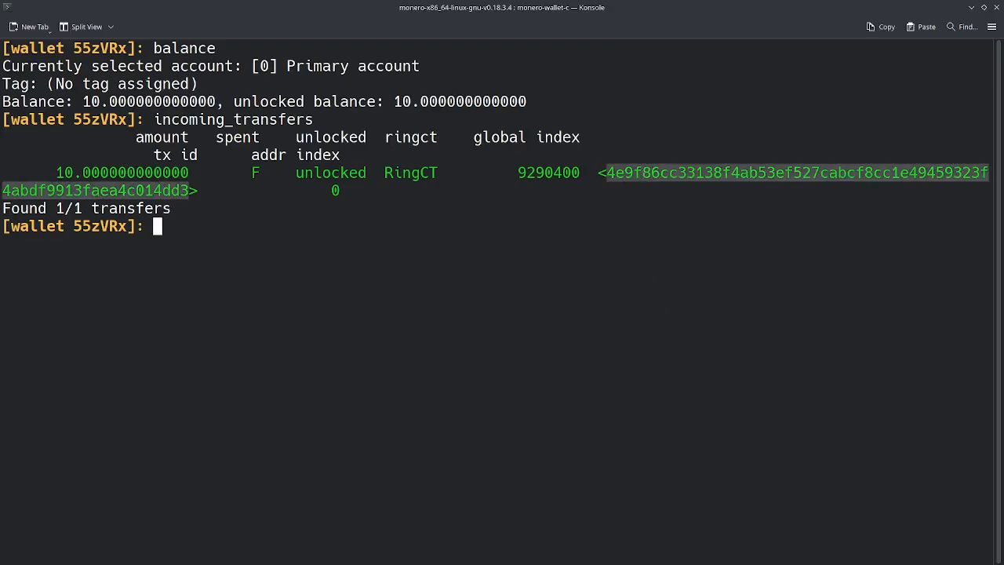
pyautogui.moveTo(452, 343)
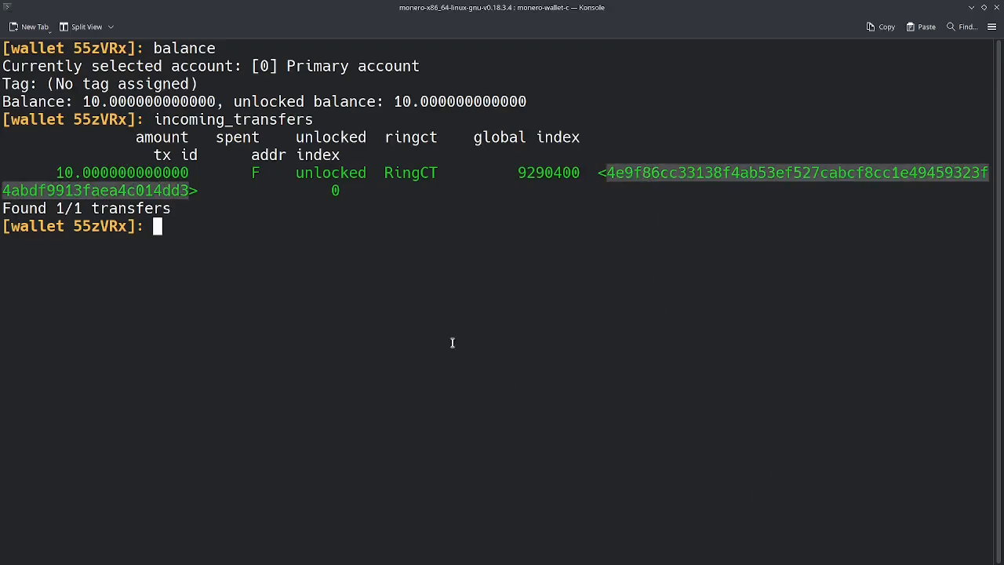
pyautogui.moveTo(492, 299)
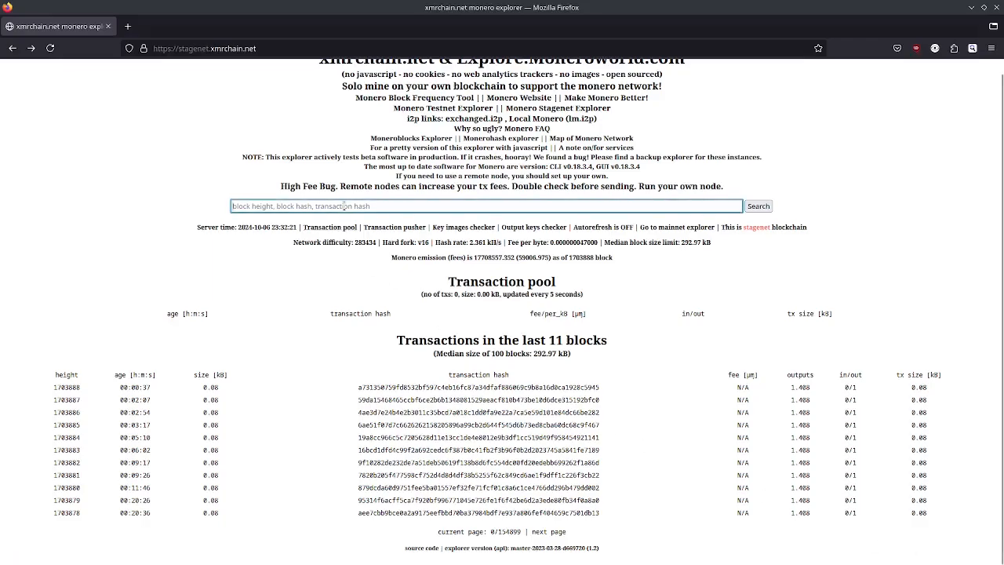
# Step: Search the stagenet explorer for transaction 4e9f86cc…c014dd3
pyautogui.write('4e9f86cc33138f4ab53ef527cabcf8cc1e49459323f4abdf9913faea4c014dd3')
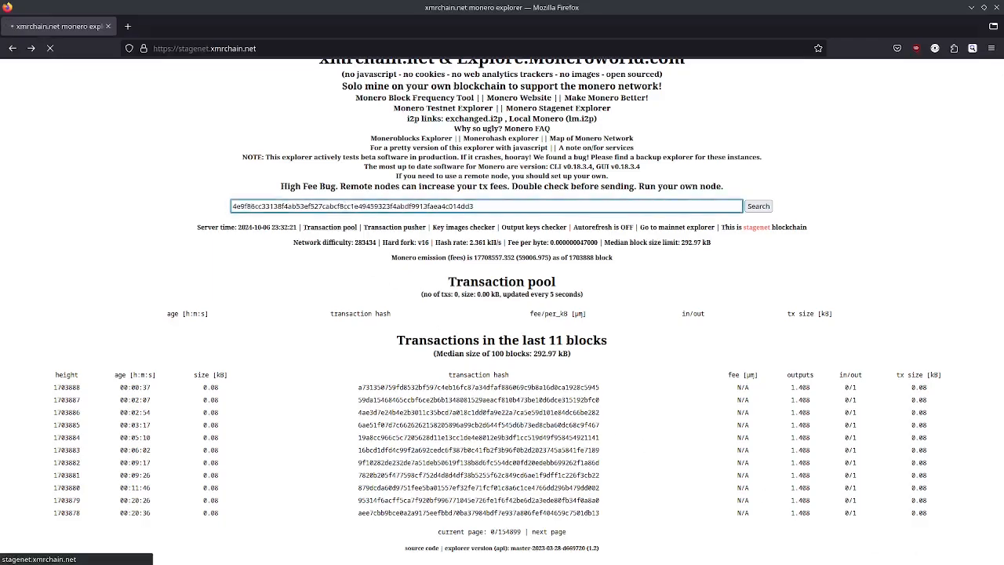
pyautogui.click(757, 206)
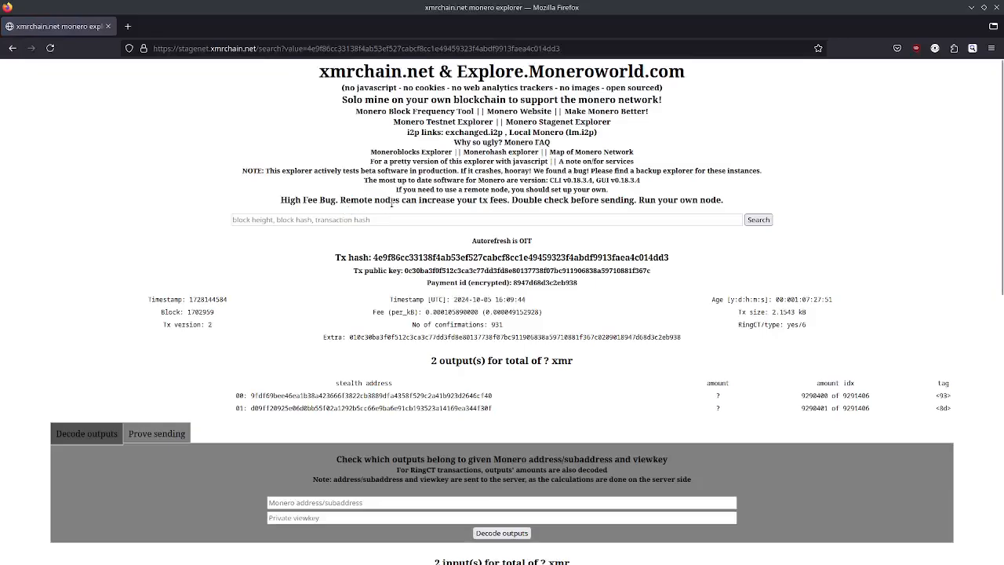
# Step: Scroll through the transaction's two unknown-amount outputs and its two inputs' ring members
pyautogui.scroll(-3)
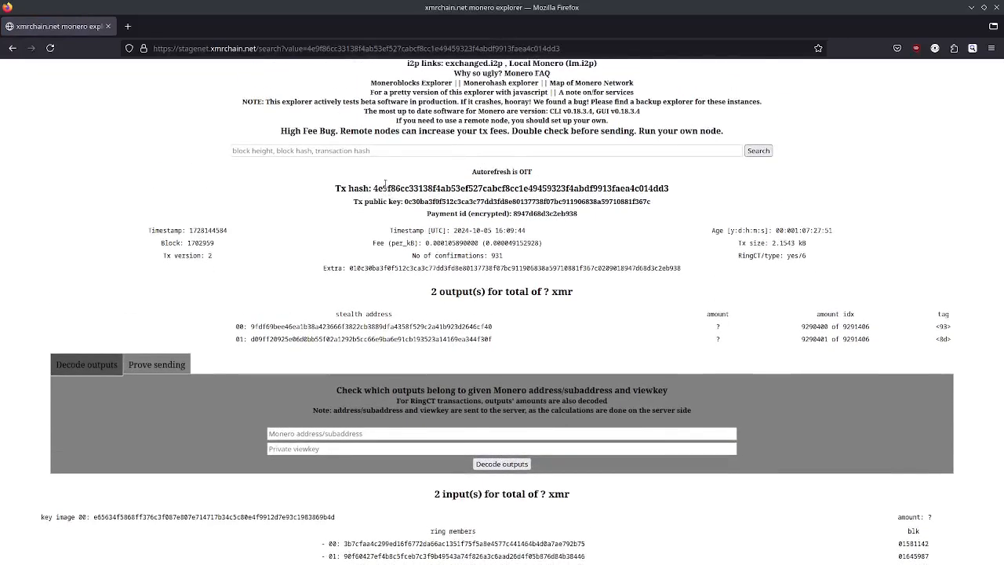
pyautogui.scroll(3)
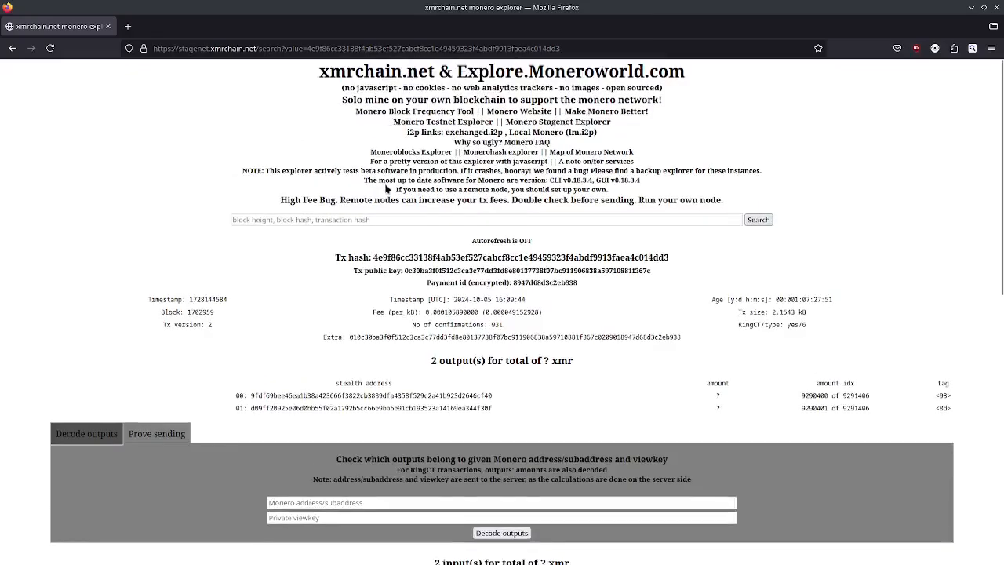
pyautogui.scroll(-3)
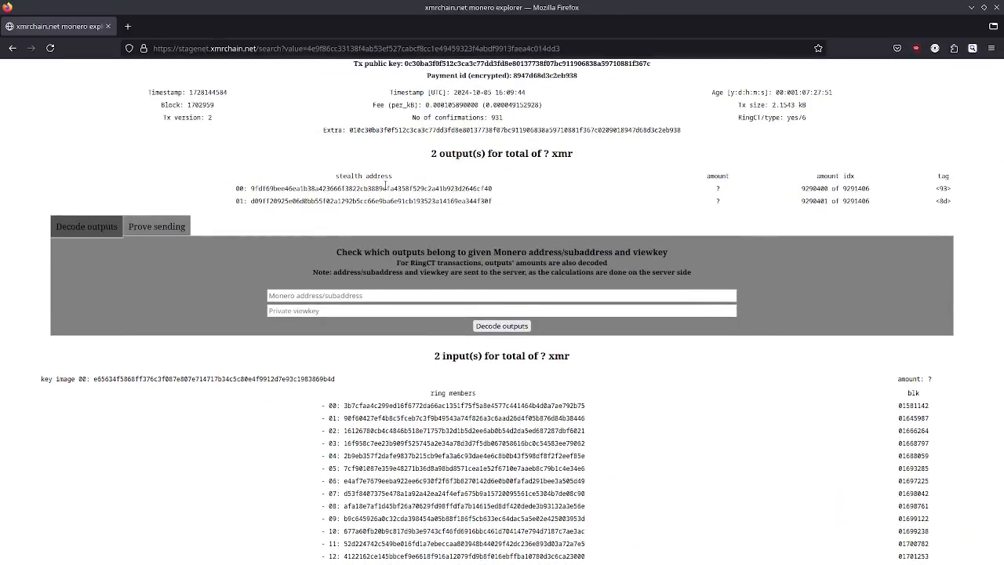
pyautogui.scroll(-3)
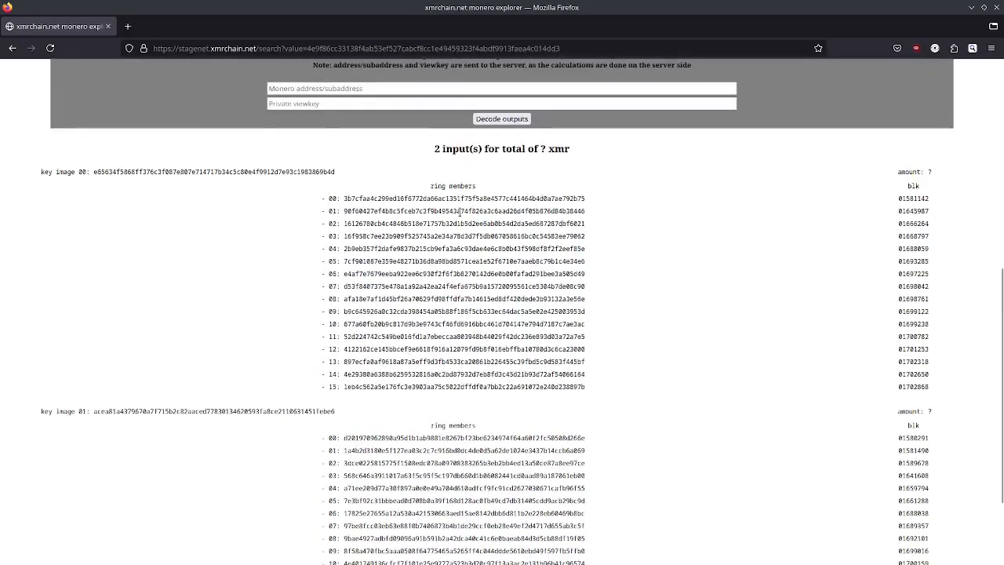
pyautogui.scroll(3)
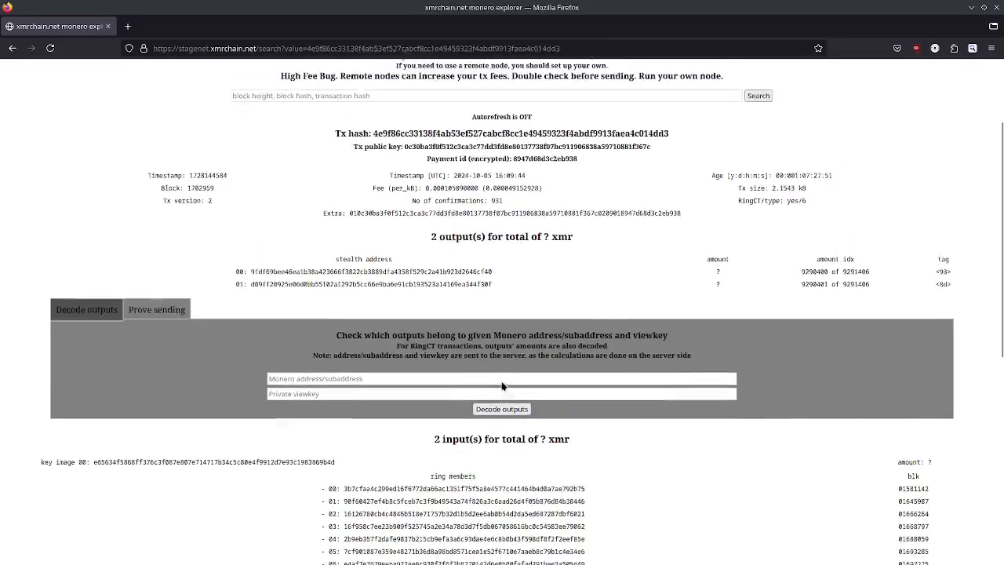
pyautogui.scroll(3)
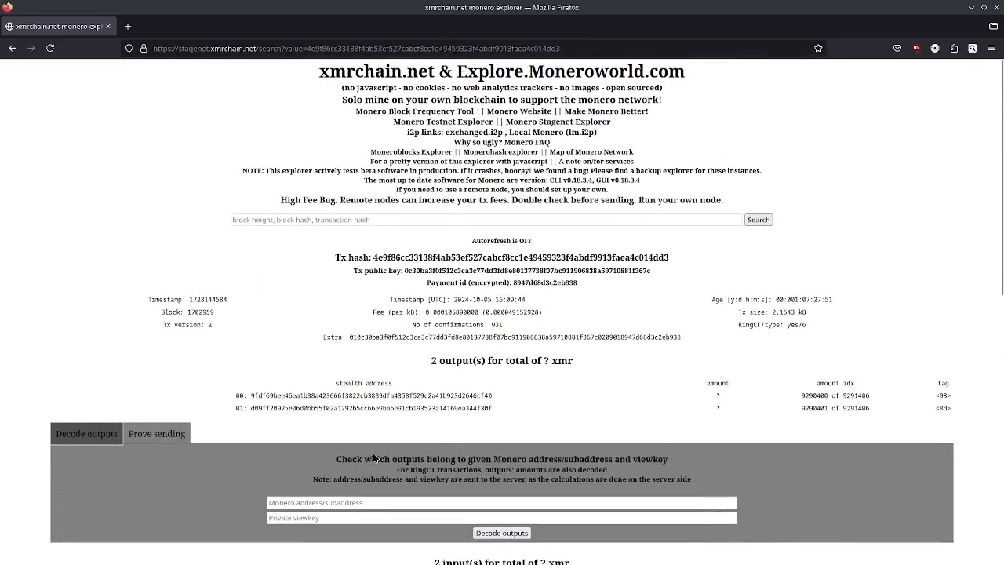
pyautogui.moveTo(441, 443)
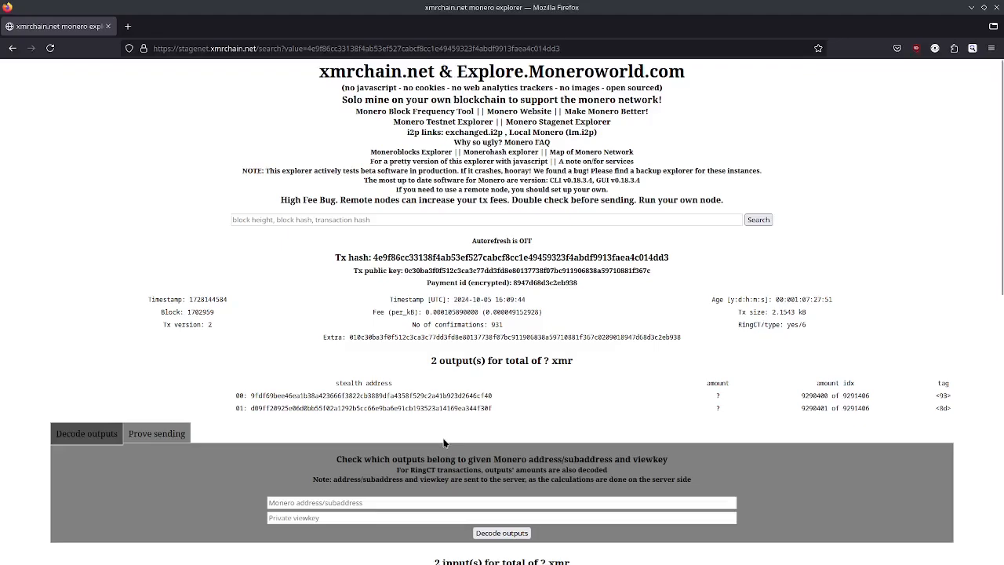
pyautogui.scroll(-3)
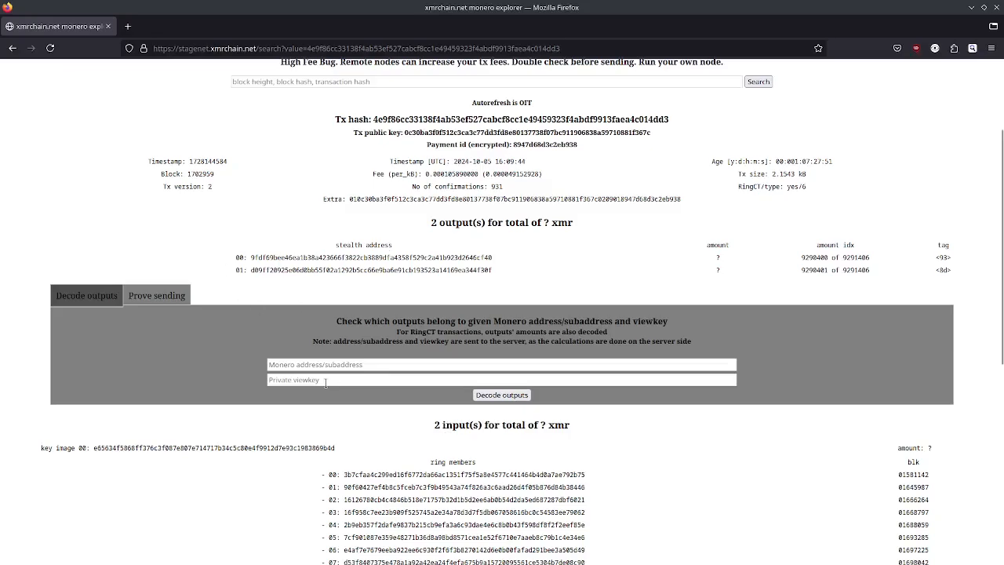
pyautogui.moveTo(915, 198)
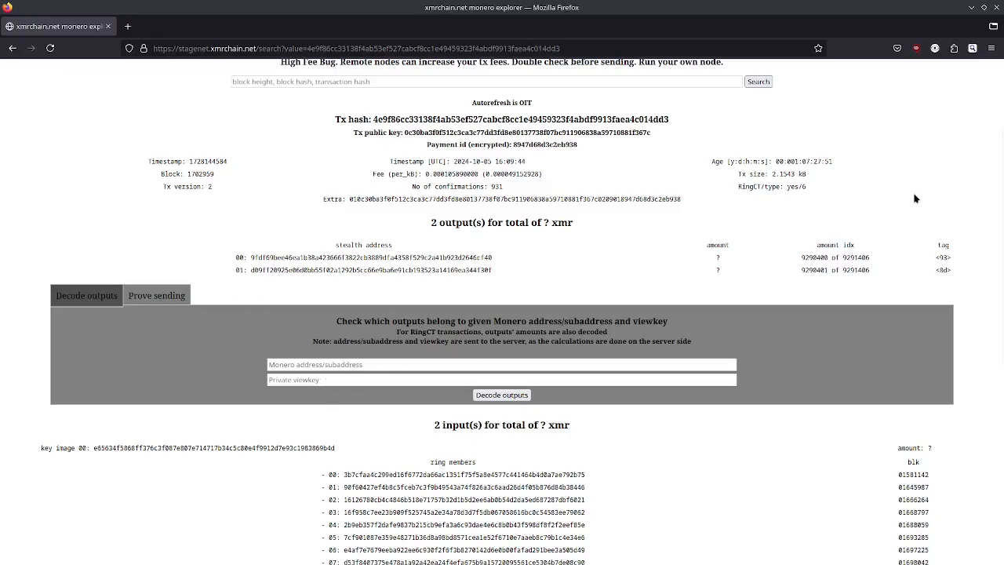
pyautogui.moveTo(392, 258)
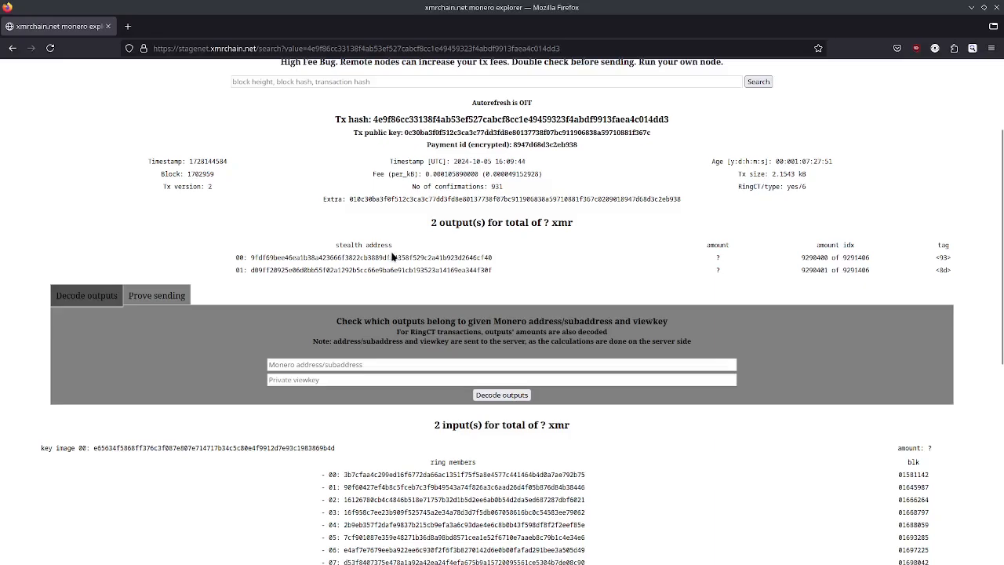
pyautogui.moveTo(872, 78)
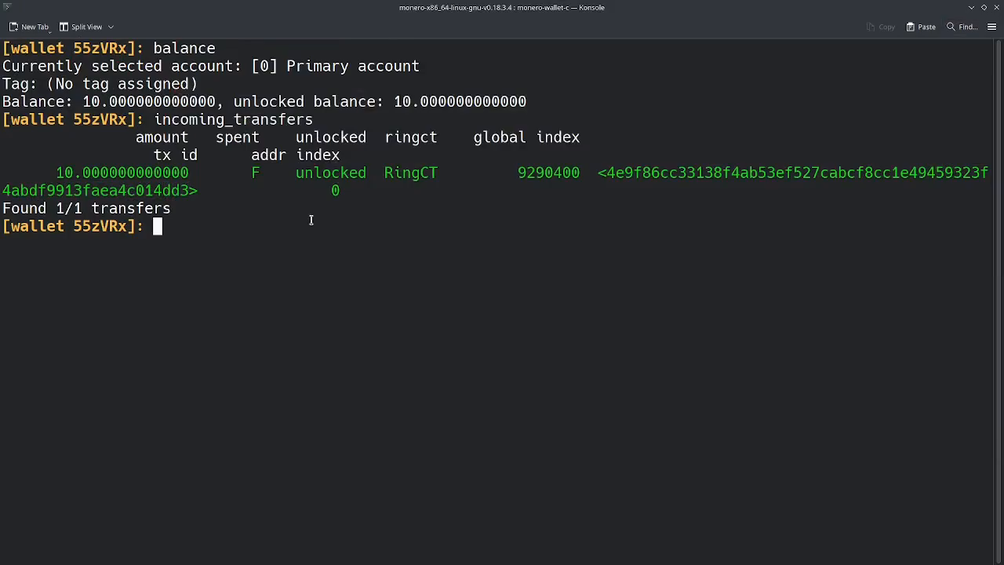
# Step: Start the incoming_transfers verbose command to reveal the output's pubkey and key image
pyautogui.write('incoming_transfers verbose')
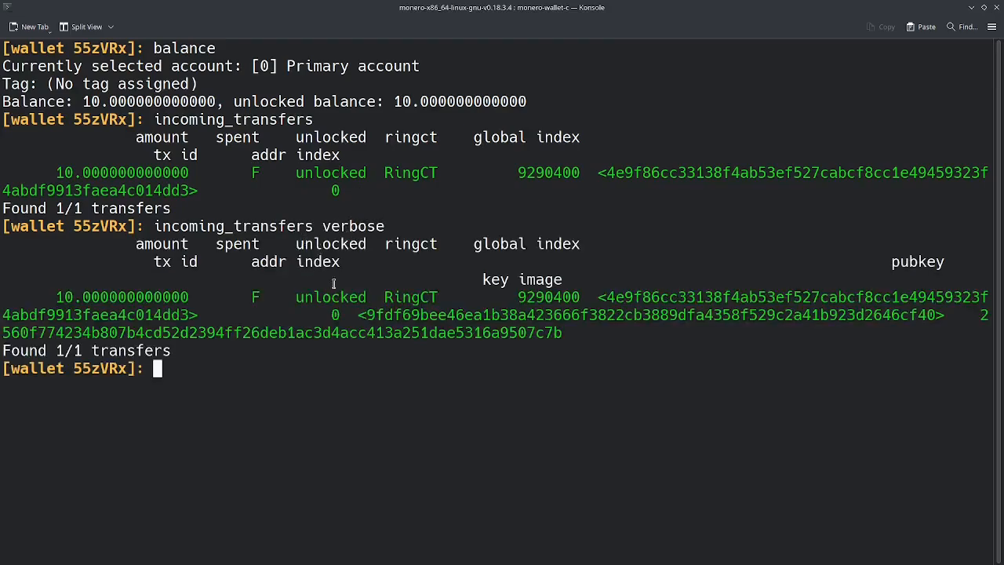
pyautogui.moveTo(396, 296)
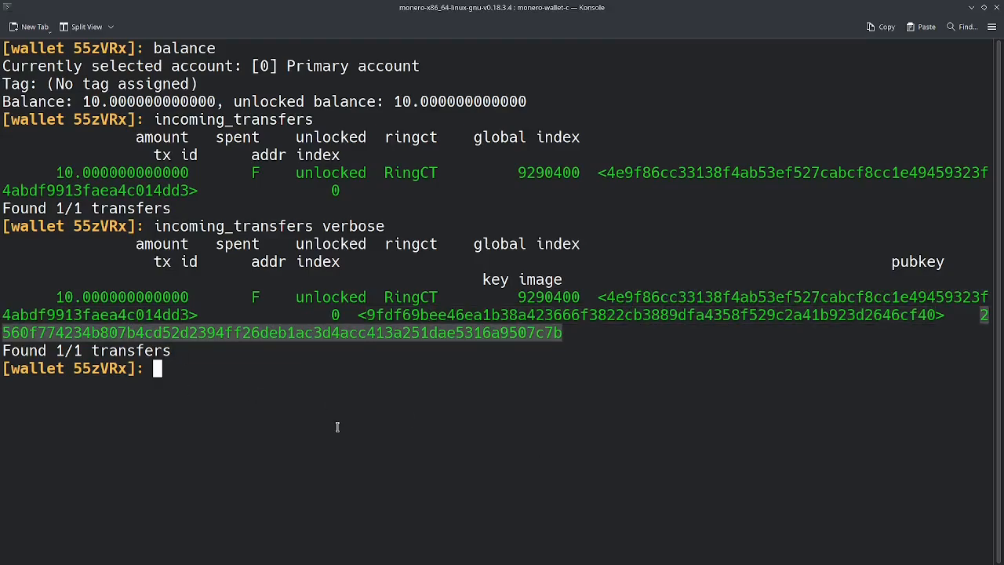
pyautogui.moveTo(380, 378)
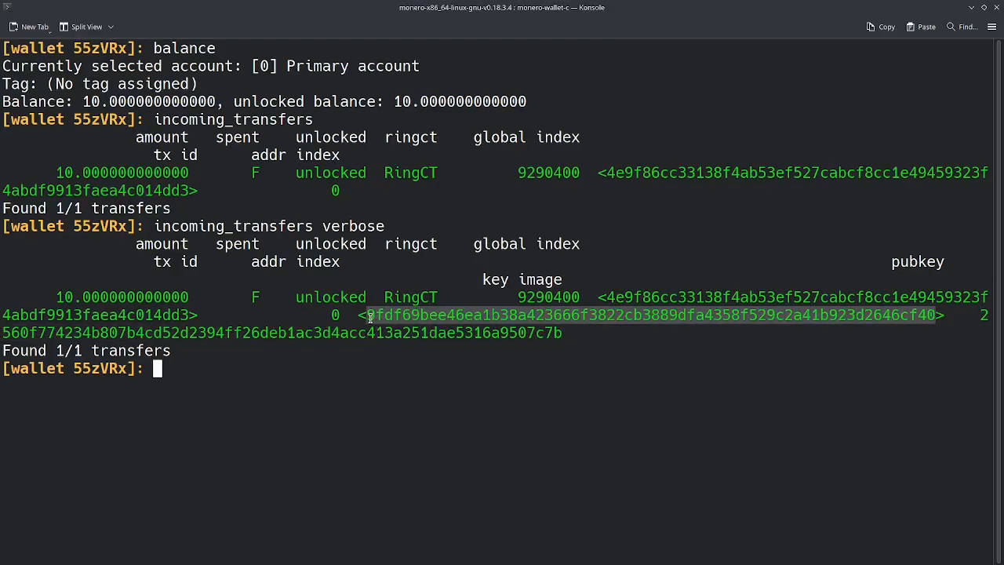
pyautogui.moveTo(320, 479)
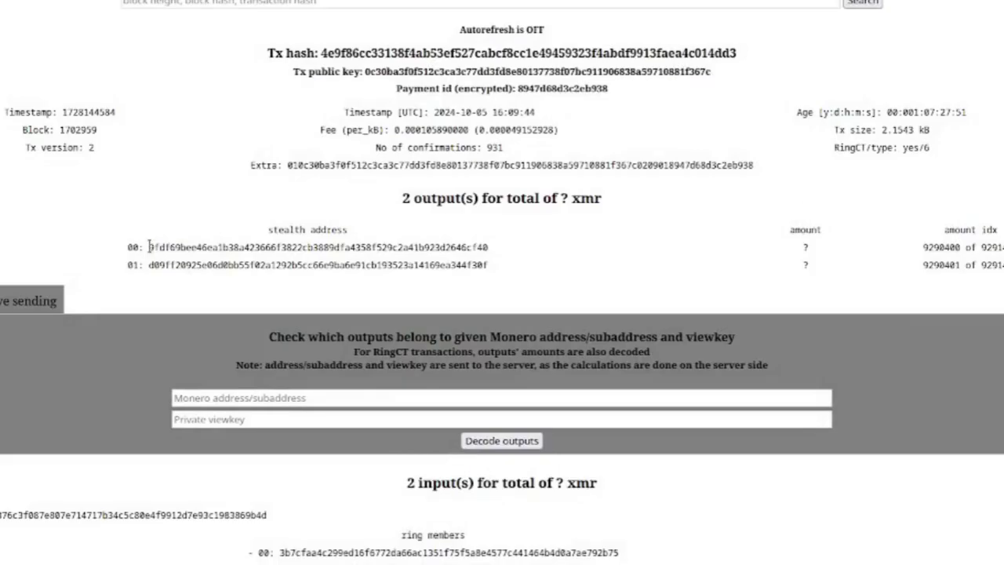
pyautogui.doubleClick(224, 247)
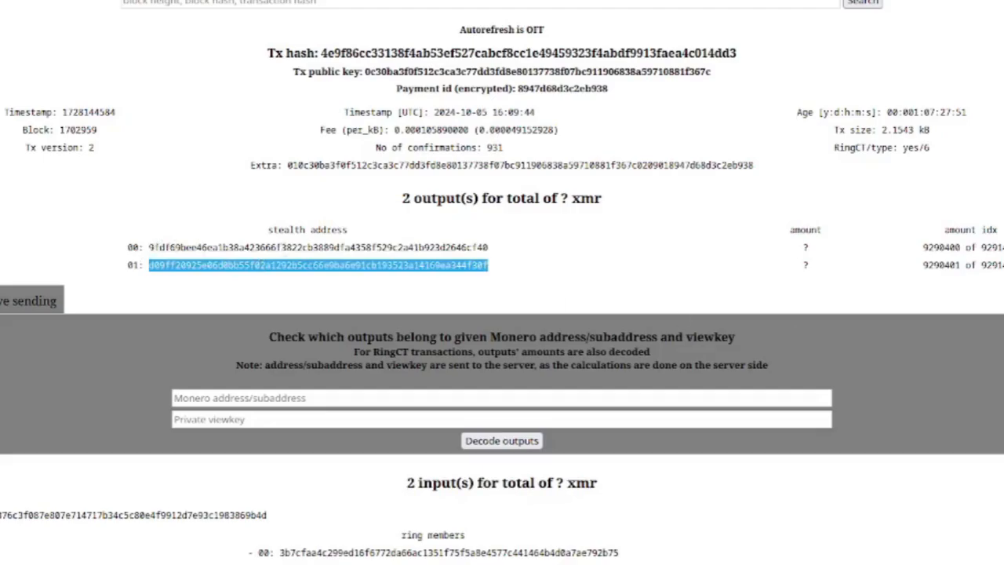
pyautogui.moveTo(192, 218)
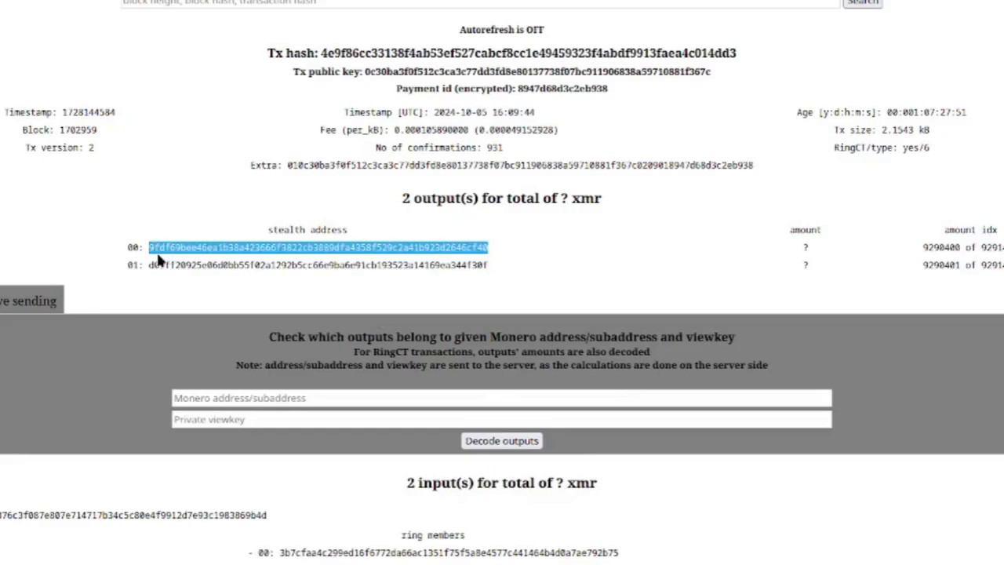
pyautogui.moveTo(231, 247)
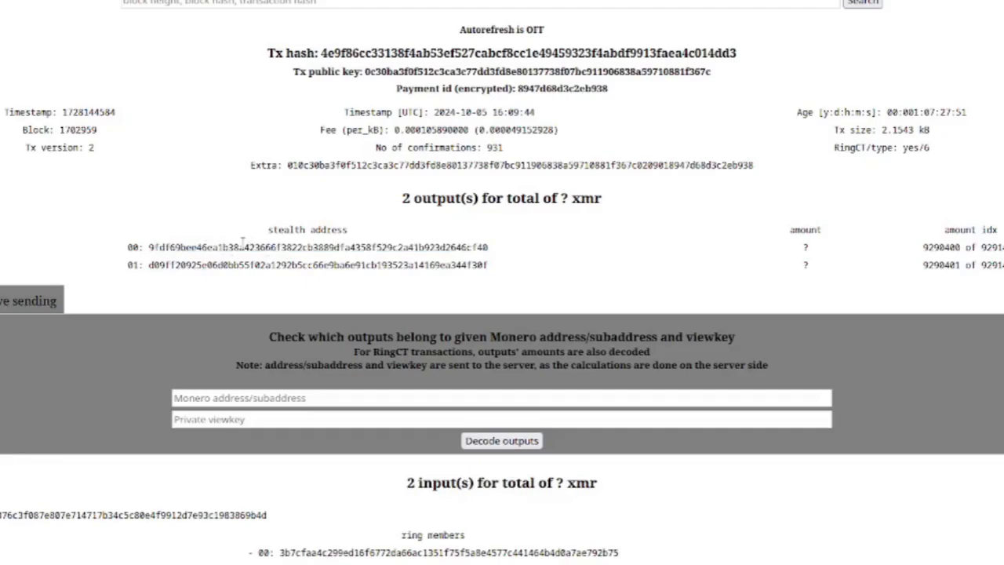
pyautogui.doubleClick(318, 247)
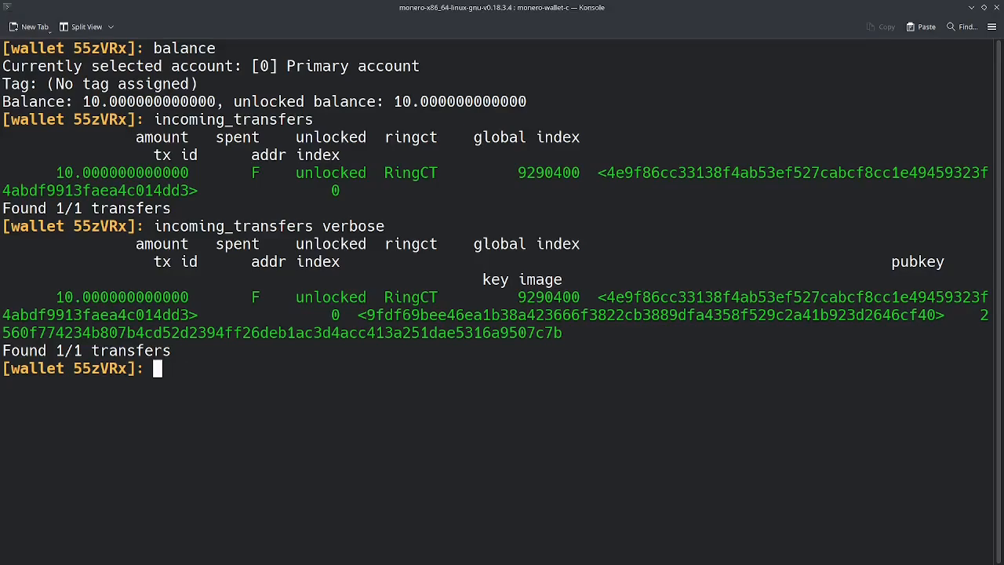
pyautogui.write('transfer')
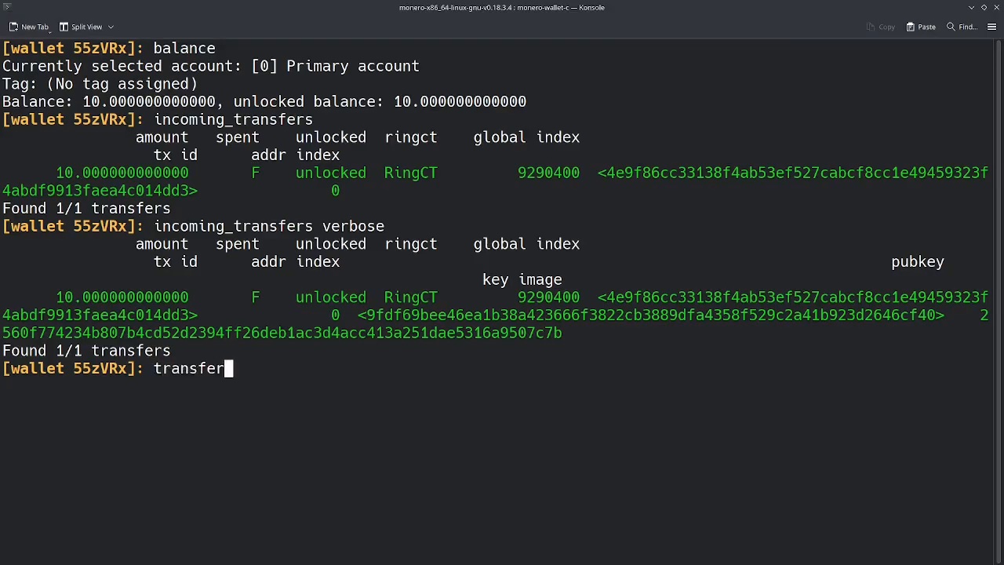
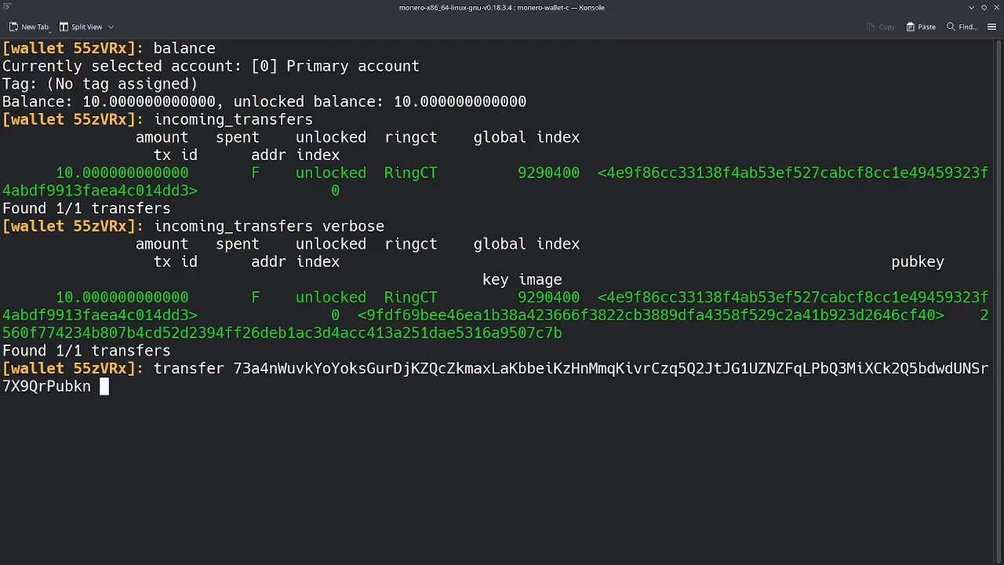
pyautogui.moveTo(144, 385)
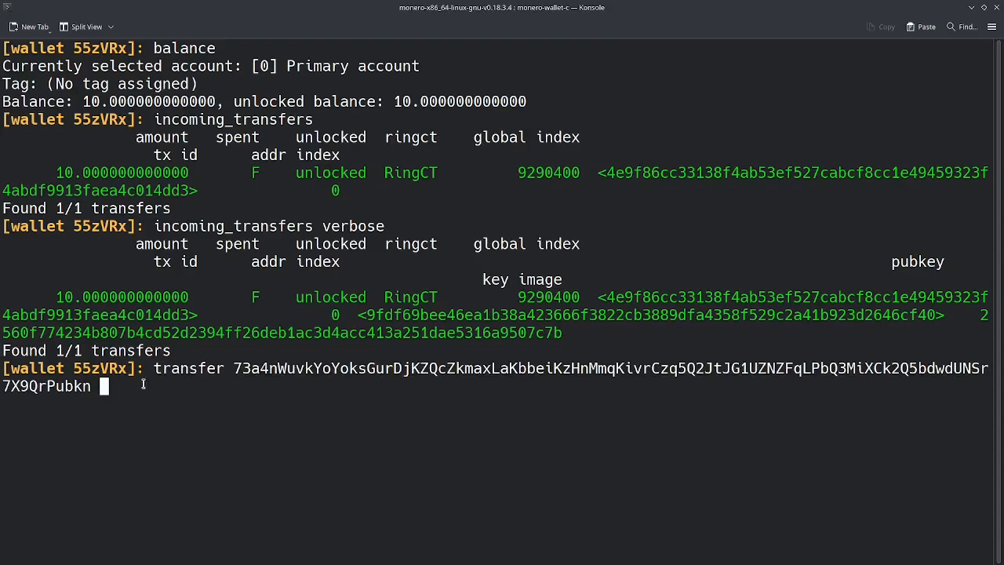
pyautogui.moveTo(222, 382)
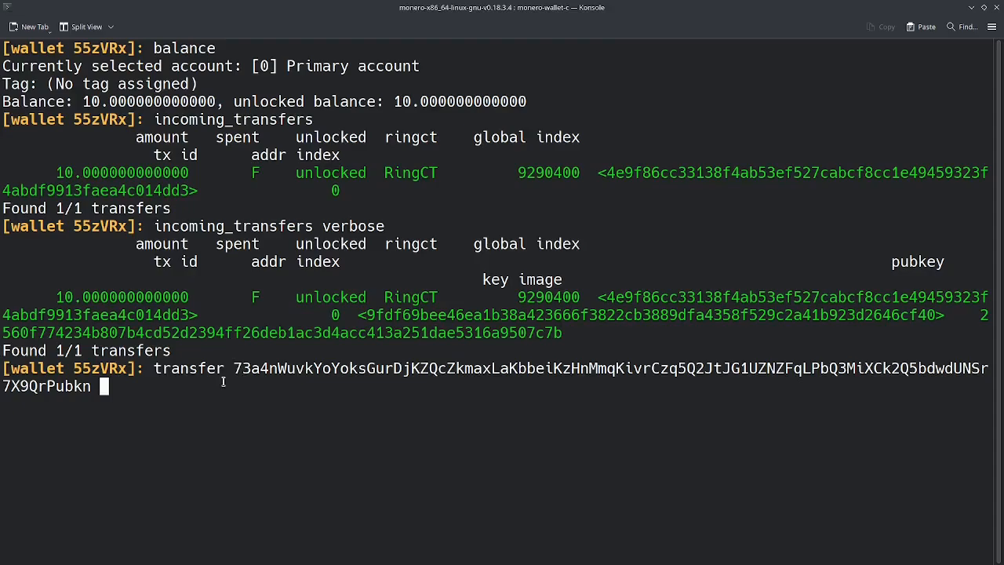
pyautogui.write('4')
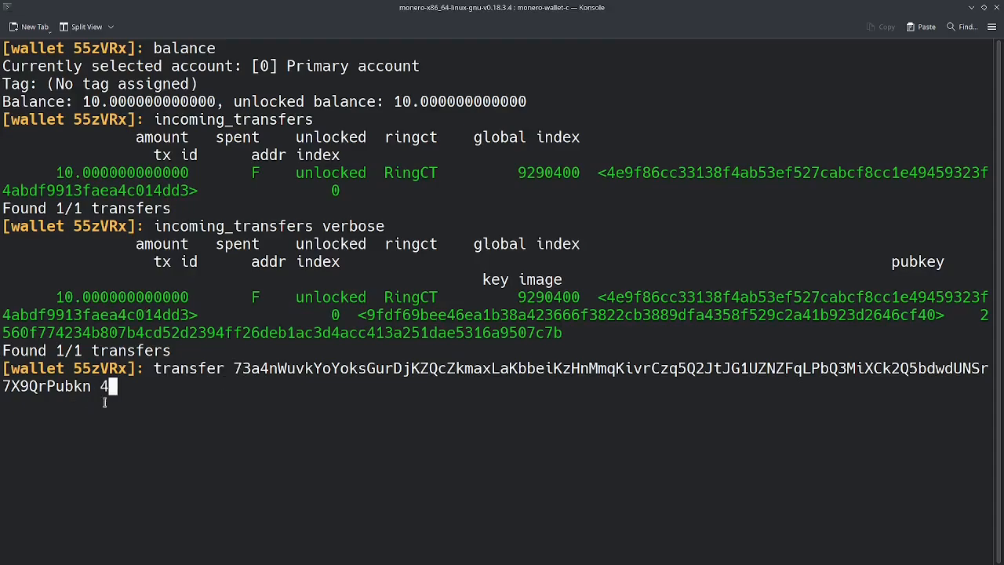
pyautogui.moveTo(213, 375)
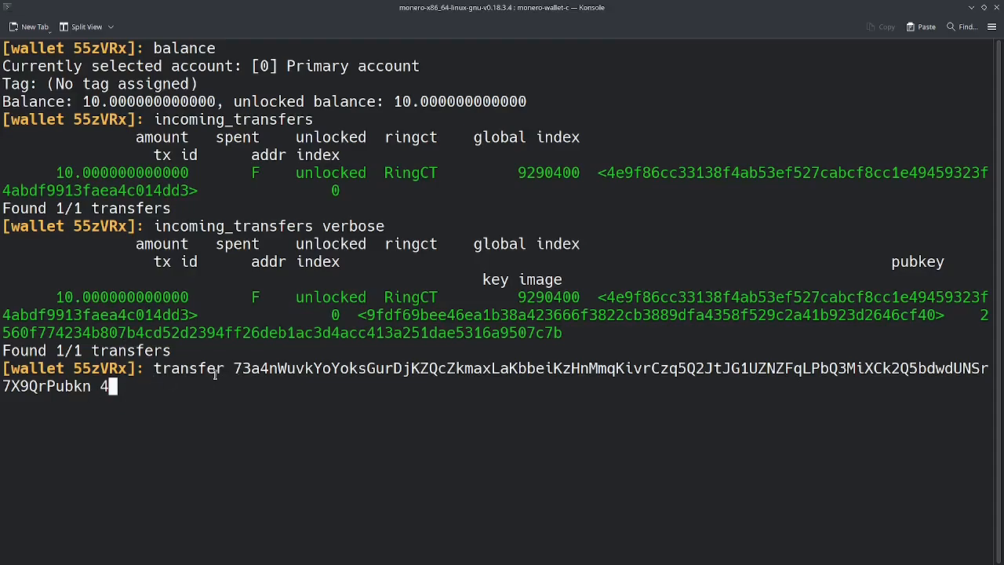
pyautogui.moveTo(289, 453)
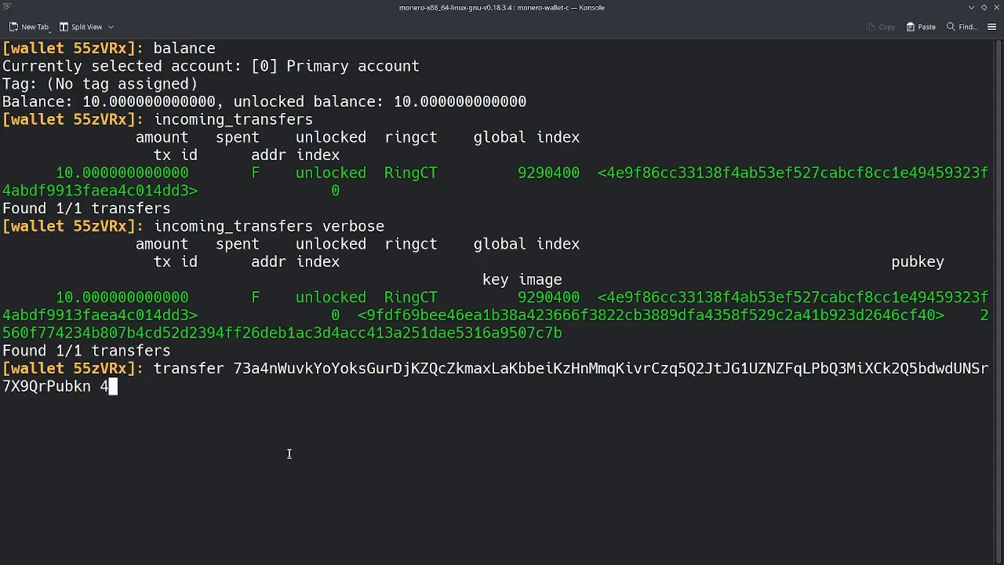
pyautogui.press('Return')
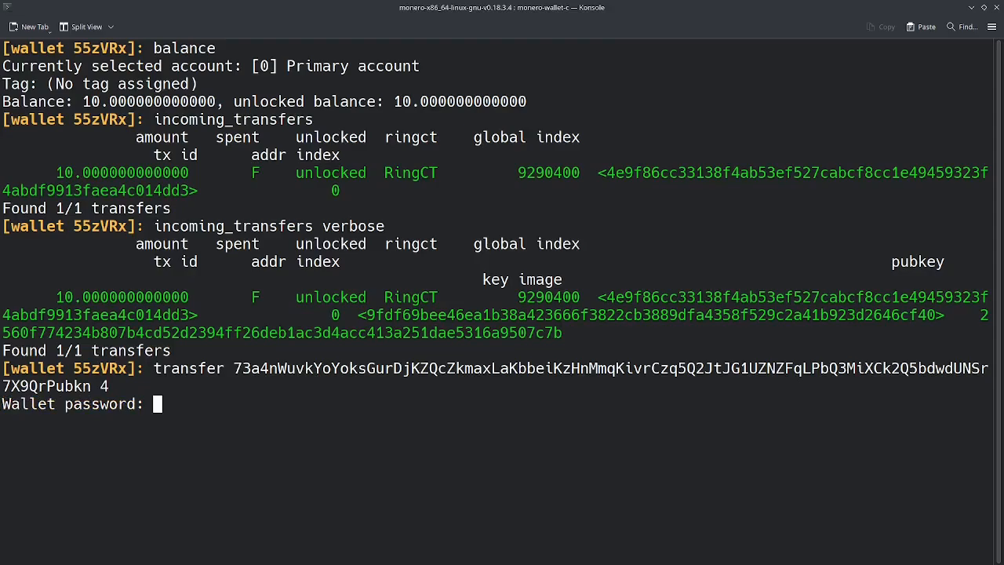
# Step: Enter the wallet password and answer y so the 4 XMR transaction is sent
pyautogui.press('Return')
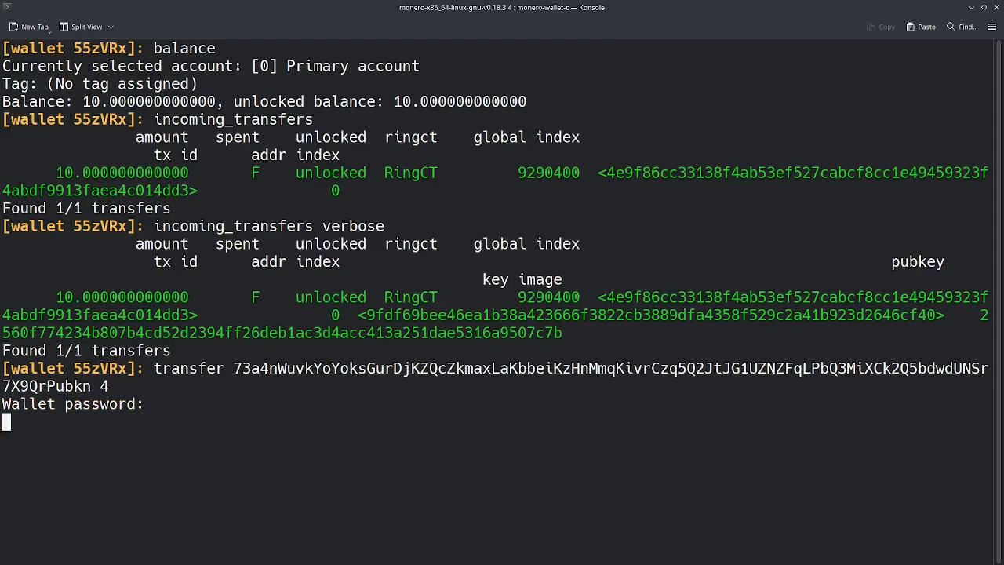
pyautogui.press('Return')
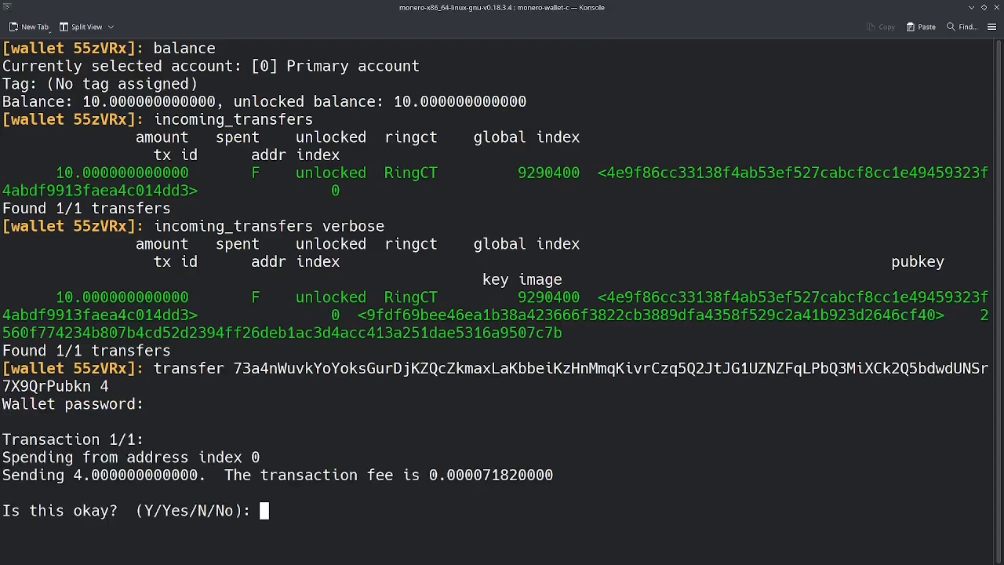
pyautogui.write('y')
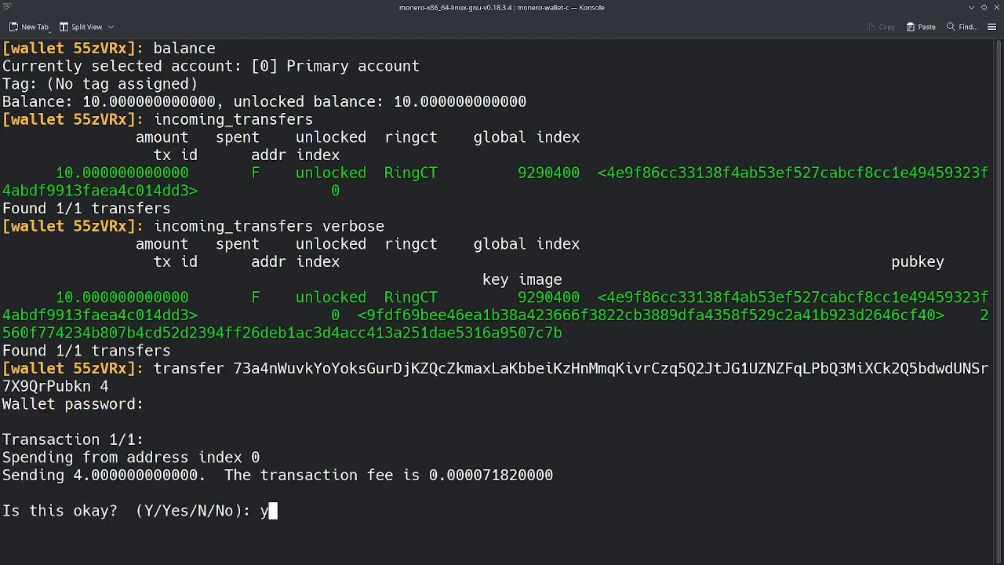
pyautogui.press('Return')
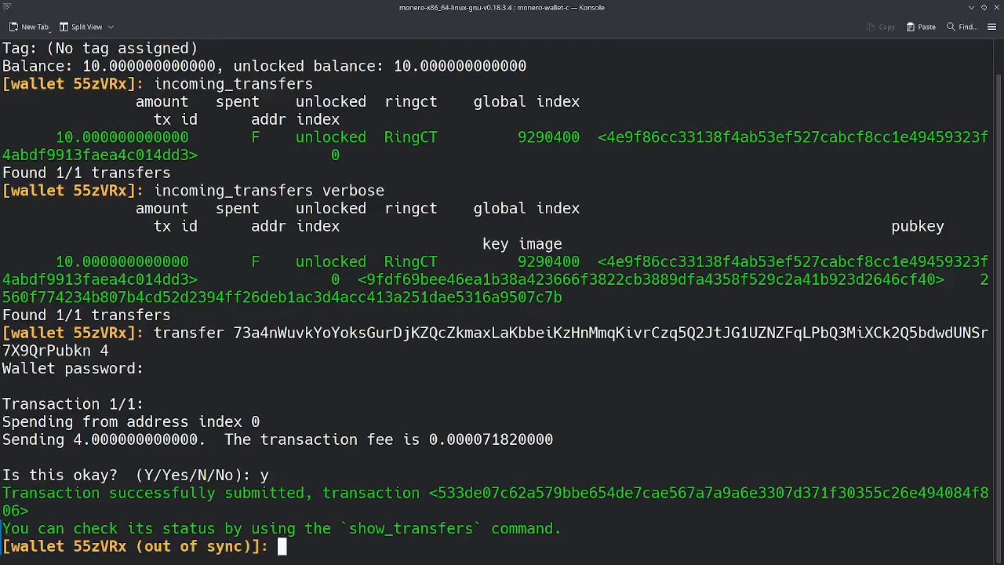
pyautogui.write('re')
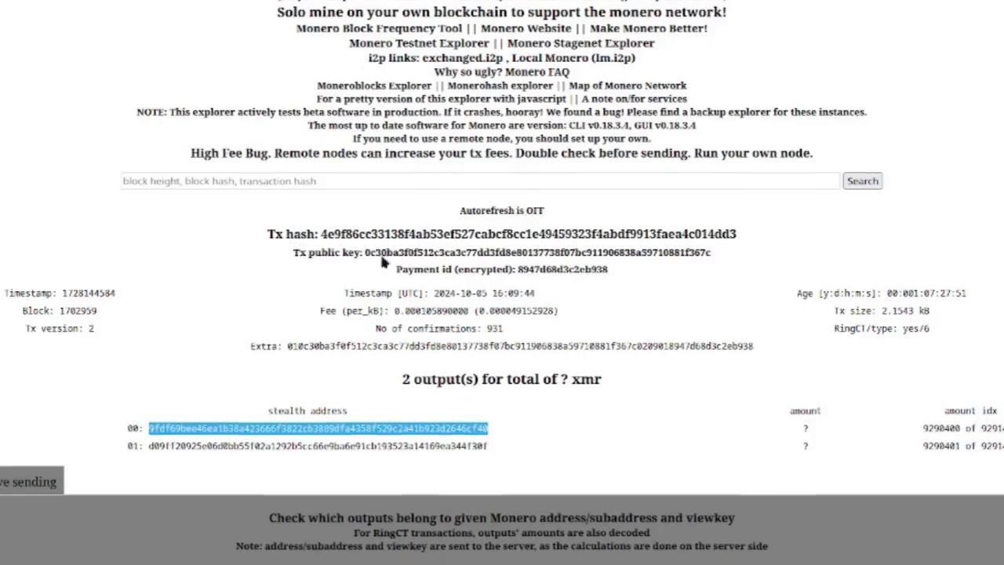
# Step: Scroll the new transaction's input ring members to locate the wallet's 9fdf69… output as member 13
pyautogui.scroll(-3)
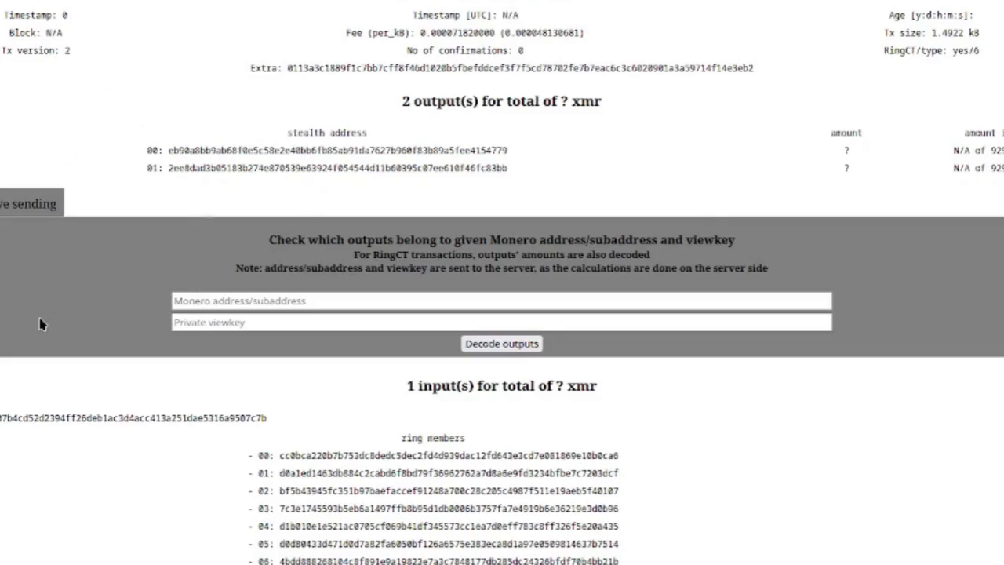
pyautogui.scroll(-3)
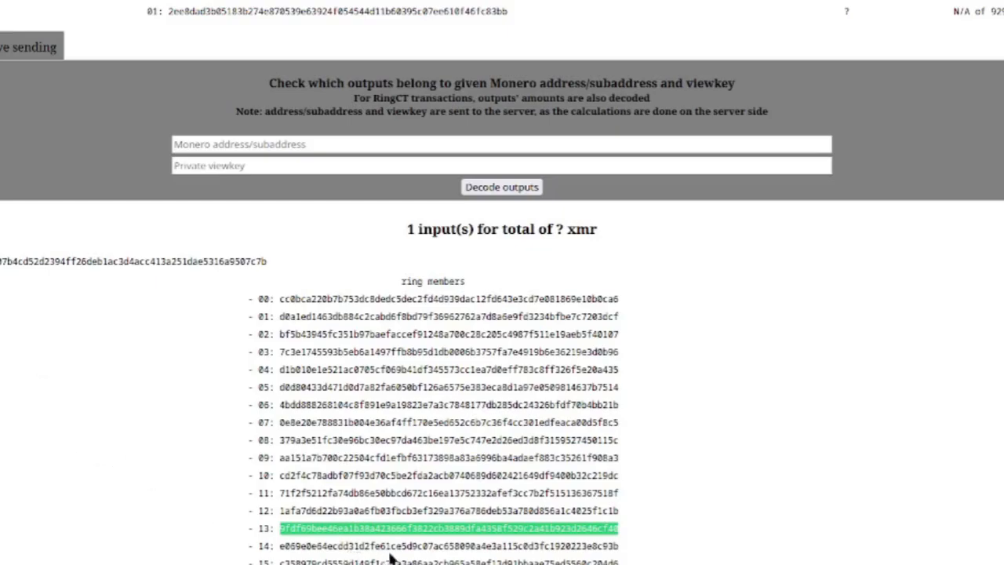
pyautogui.moveTo(622, 551)
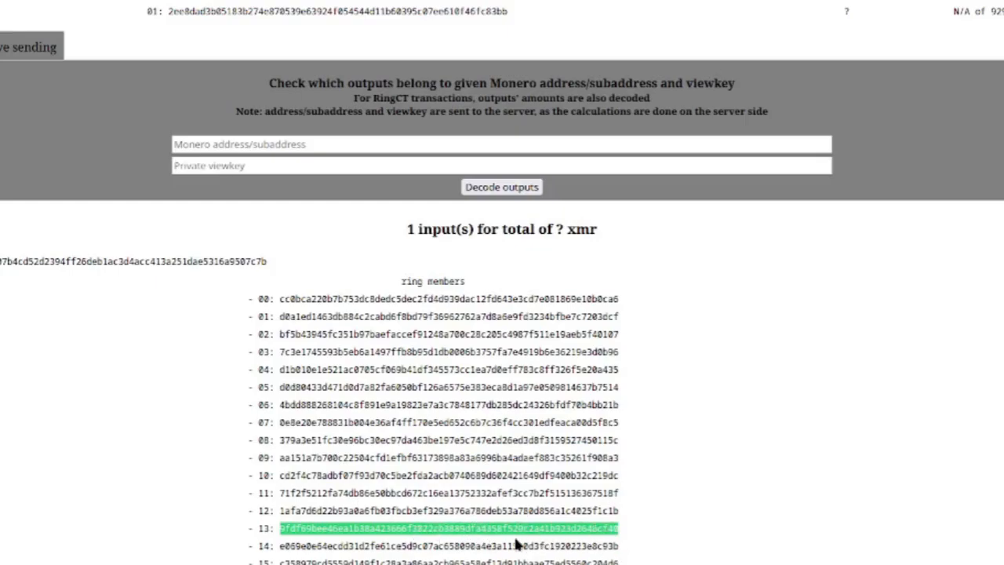
pyautogui.moveTo(720, 552)
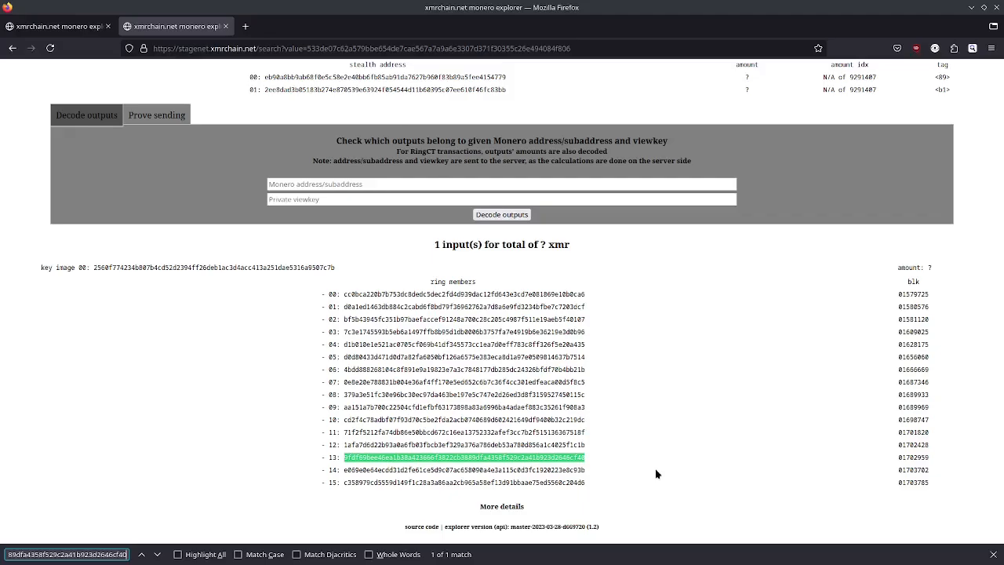
pyautogui.moveTo(577, 514)
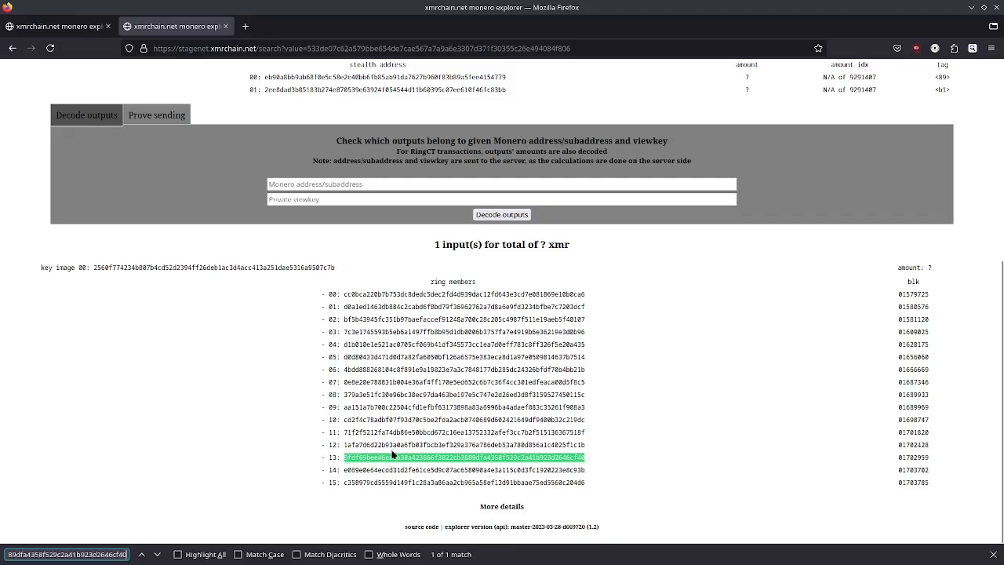
pyautogui.scroll(3)
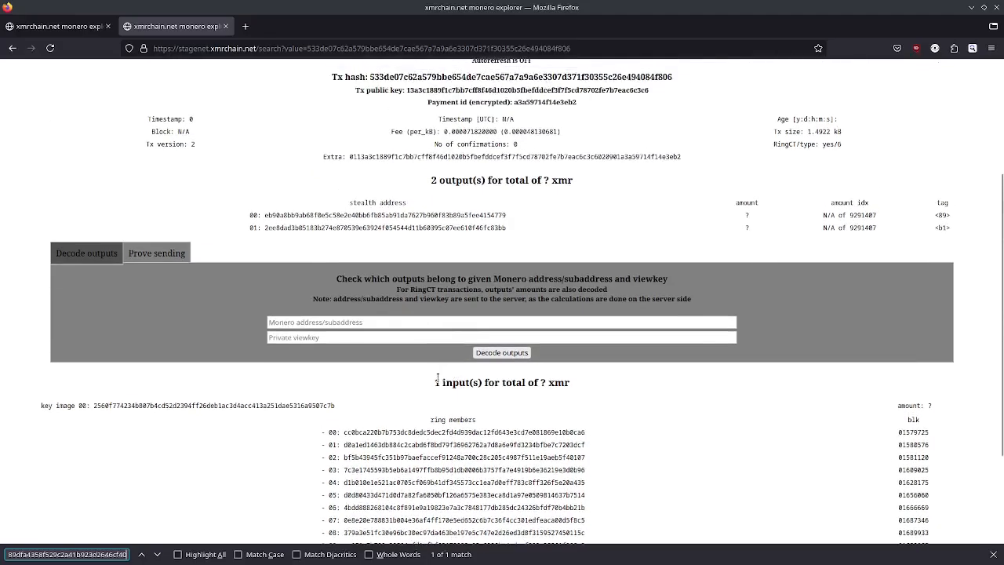
pyautogui.scroll(-3)
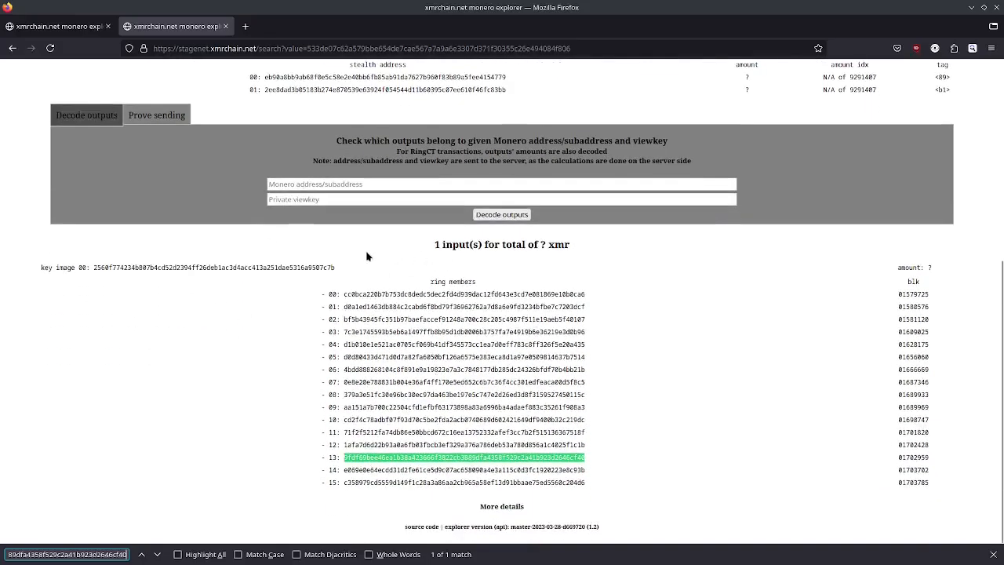
pyautogui.moveTo(416, 467)
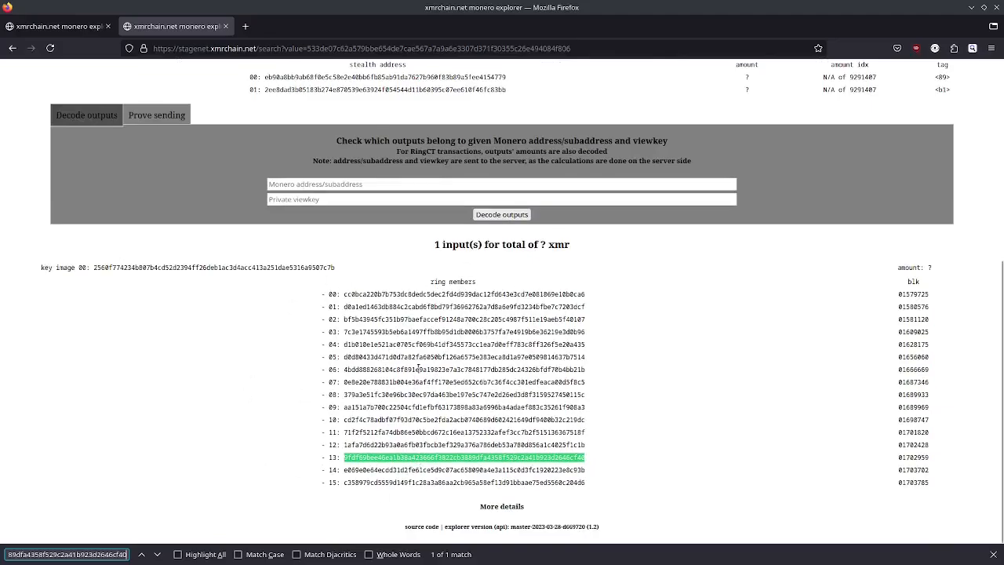
pyautogui.moveTo(647, 340)
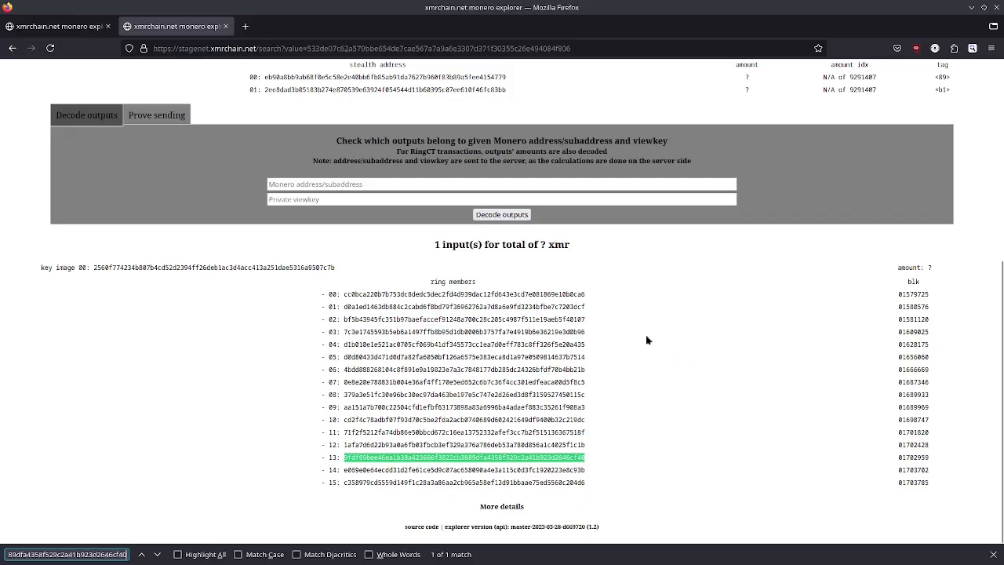
pyautogui.scroll(3)
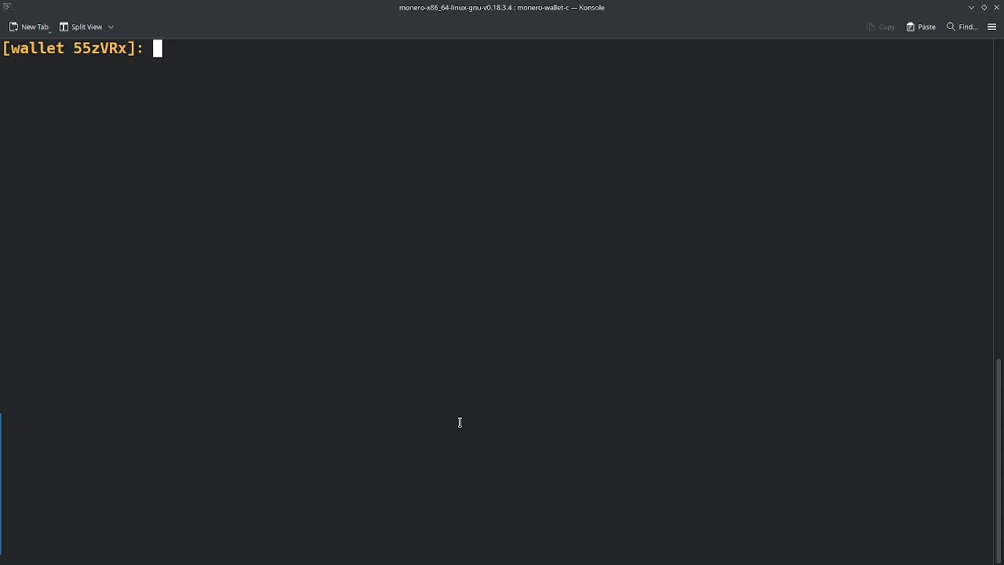
# Step: Run incoming_transfers verbose showing the 10 XMR output spent and a locked 5.99992818 XMR change output
pyautogui.write('incoming_transf')
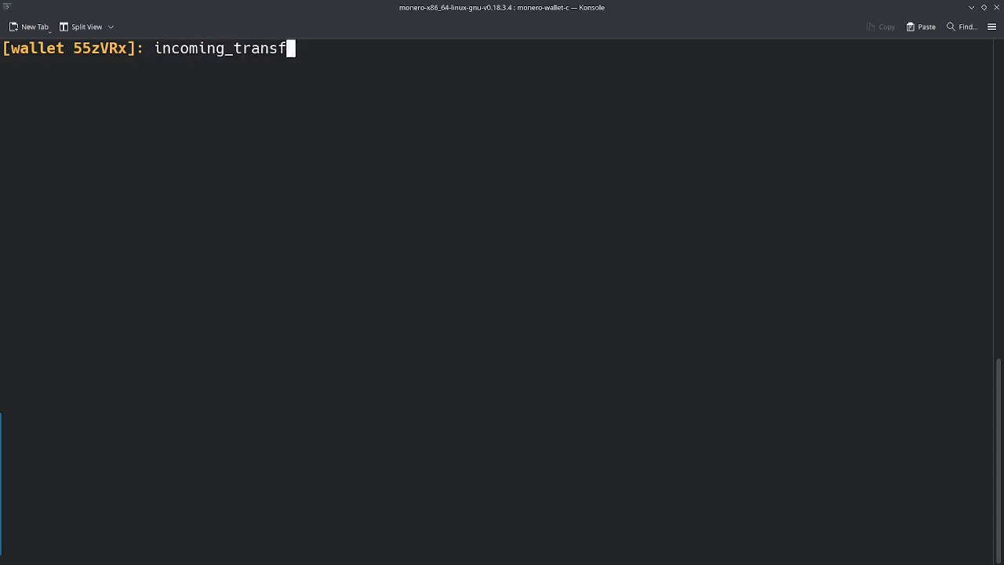
pyautogui.press('Return')
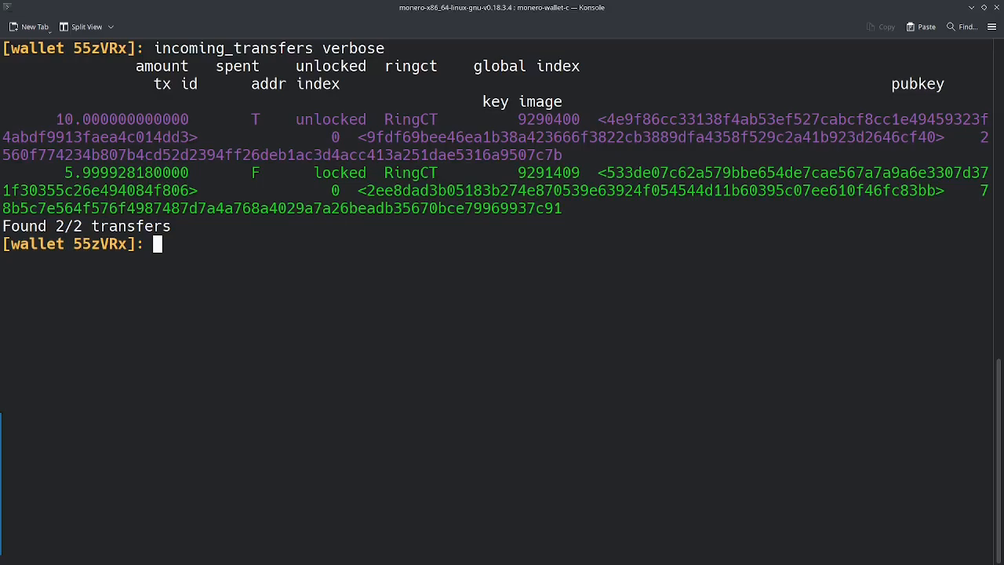
pyautogui.moveTo(364, 272)
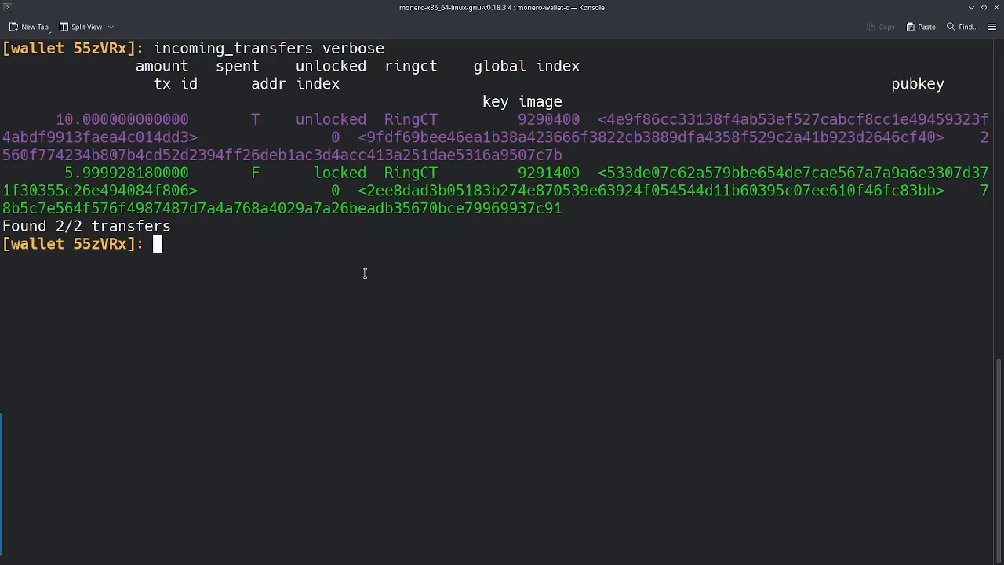
pyautogui.moveTo(208, 221)
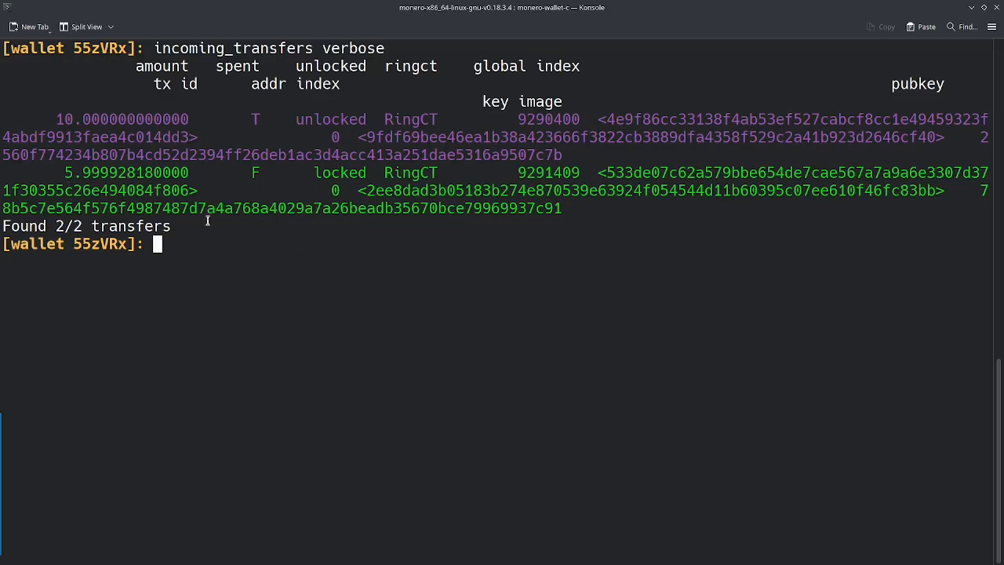
pyautogui.moveTo(109, 200)
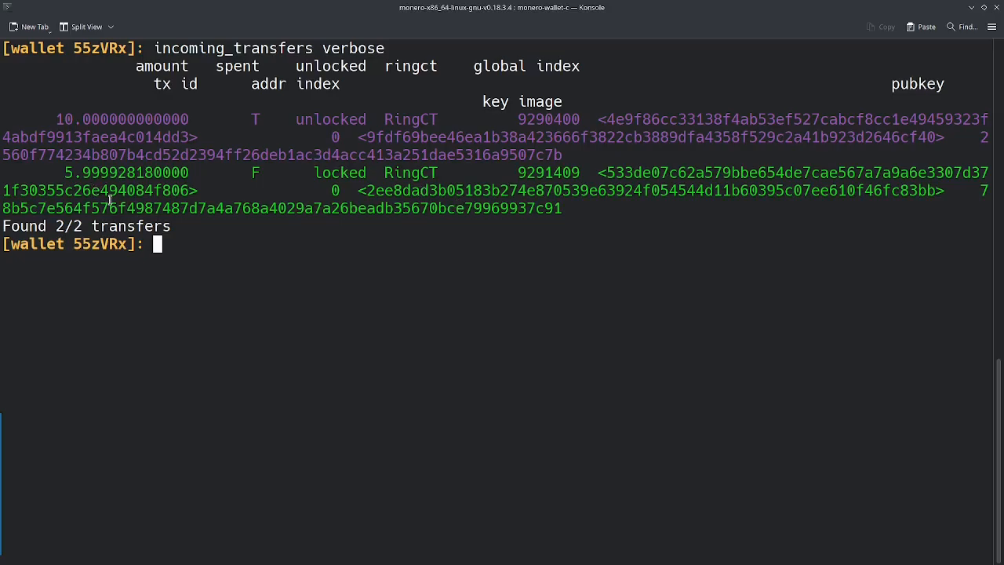
pyautogui.moveTo(149, 147)
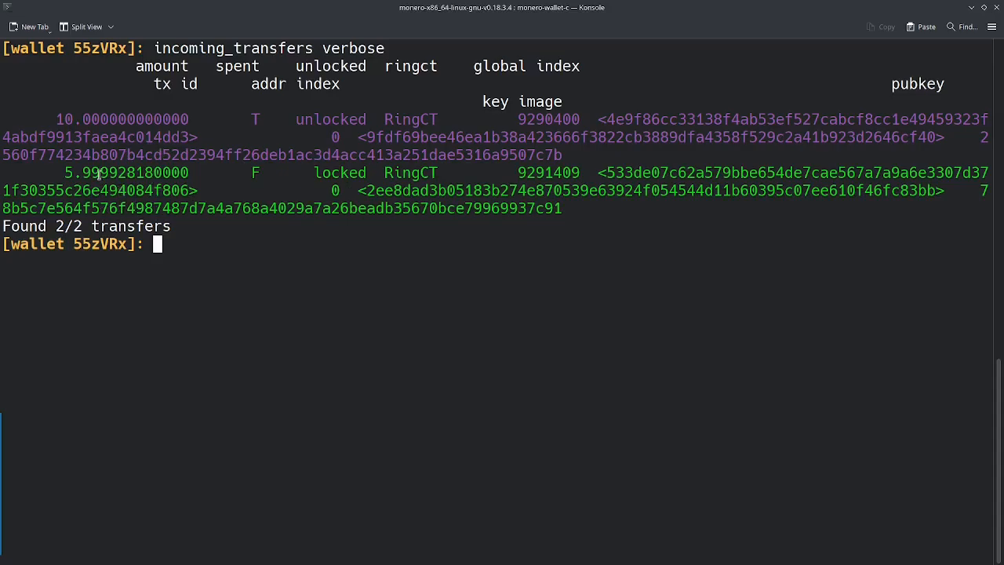
pyautogui.moveTo(320, 172)
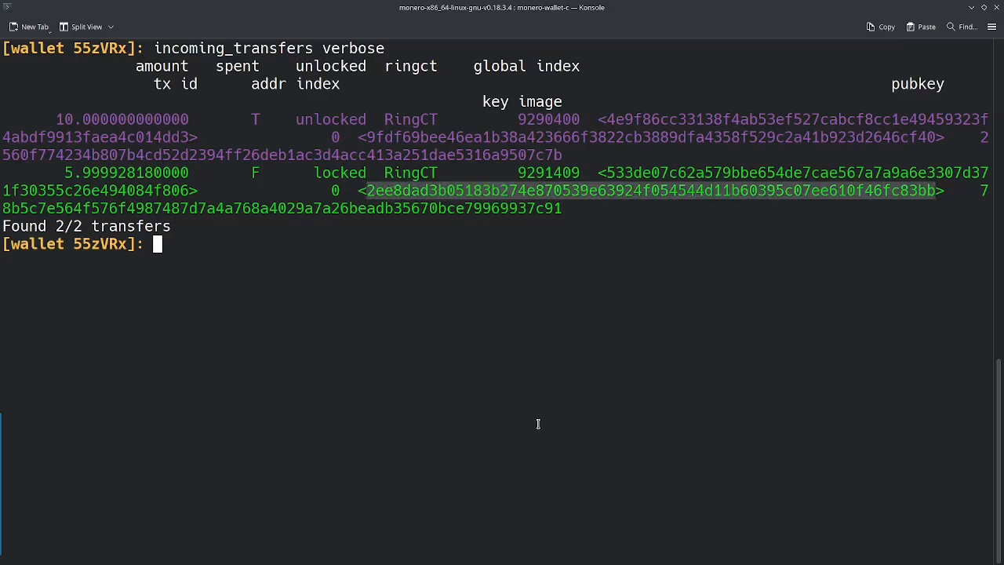
pyautogui.moveTo(373, 190)
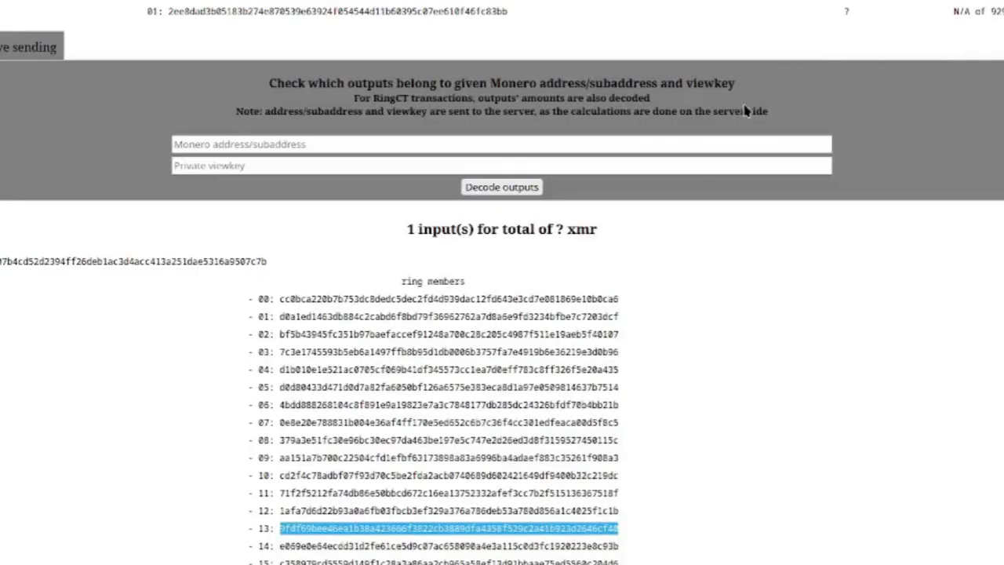
# Step: Scroll the 533de07c… transaction between its two stealth-address outputs and its input's ring members
pyautogui.scroll(3)
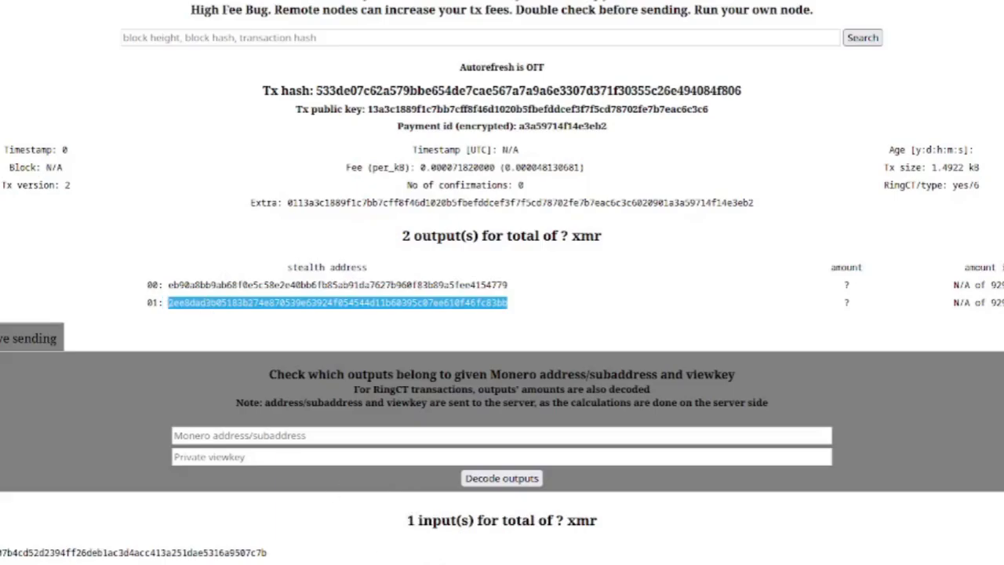
pyautogui.moveTo(186, 353)
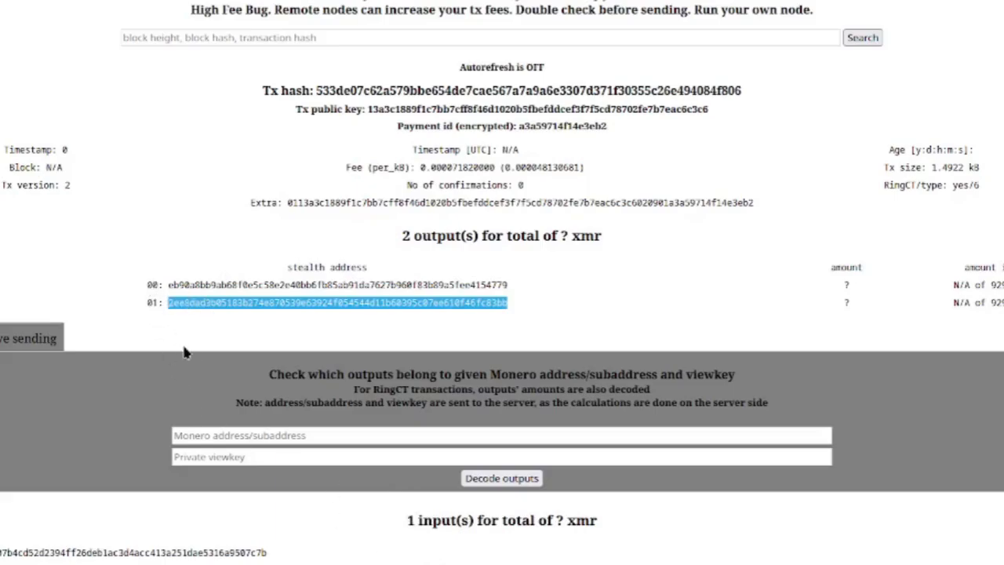
pyautogui.scroll(-3)
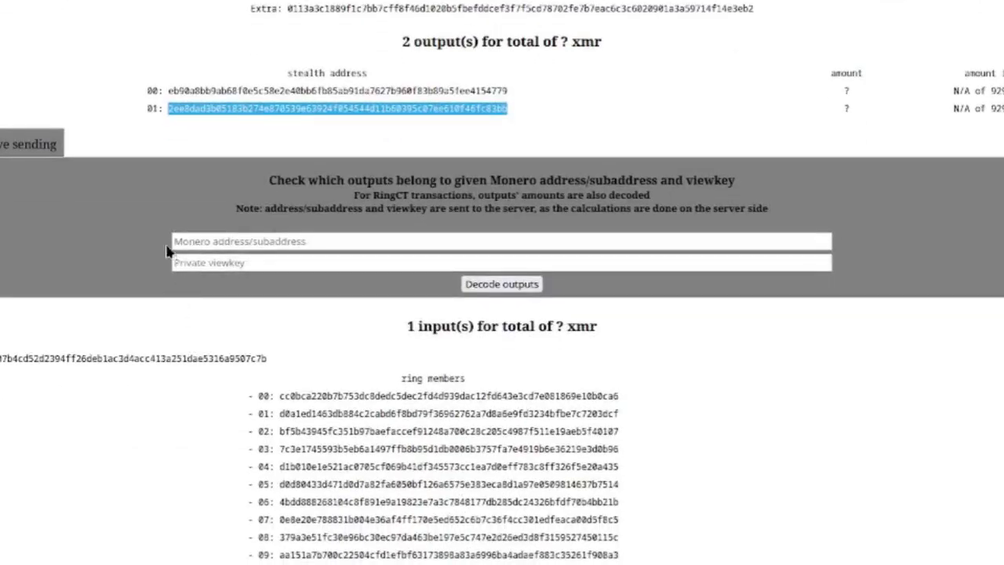
pyautogui.scroll(3)
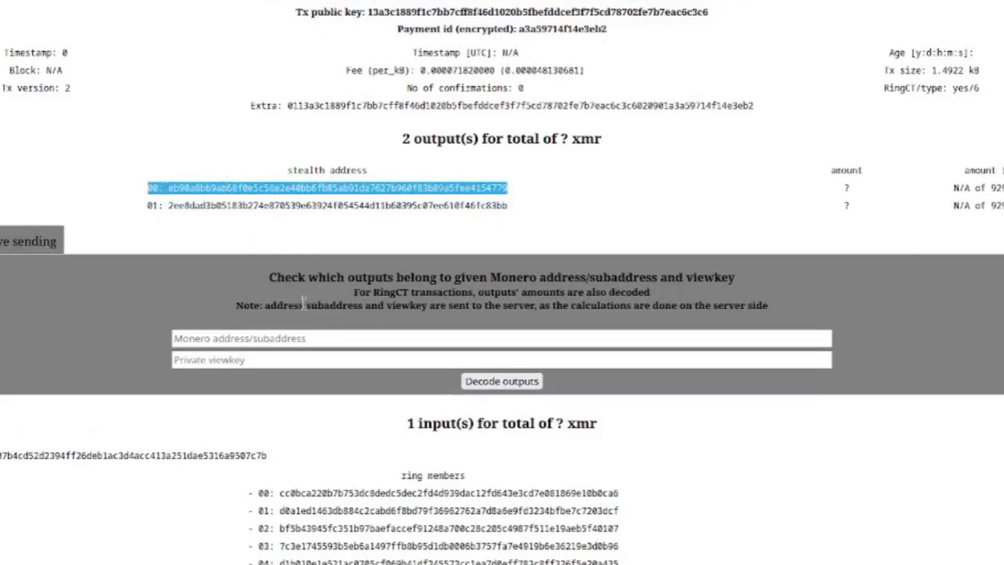
pyautogui.scroll(-3)
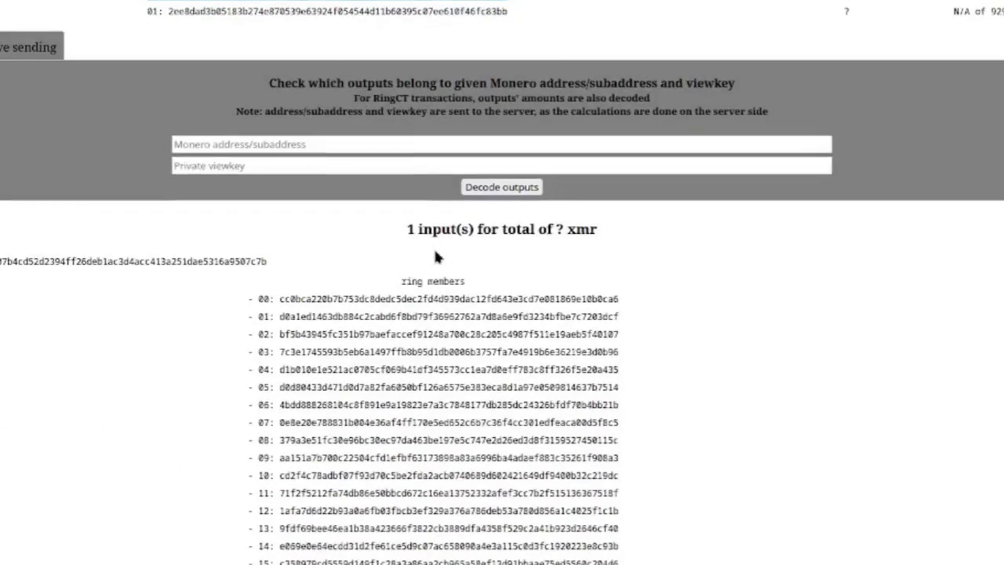
pyautogui.scroll(3)
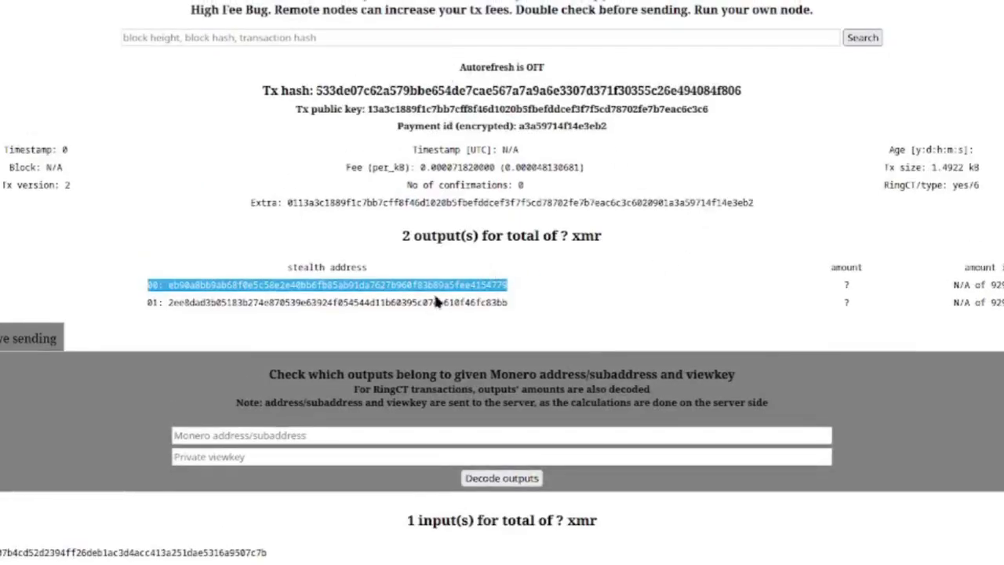
pyautogui.scroll(-3)
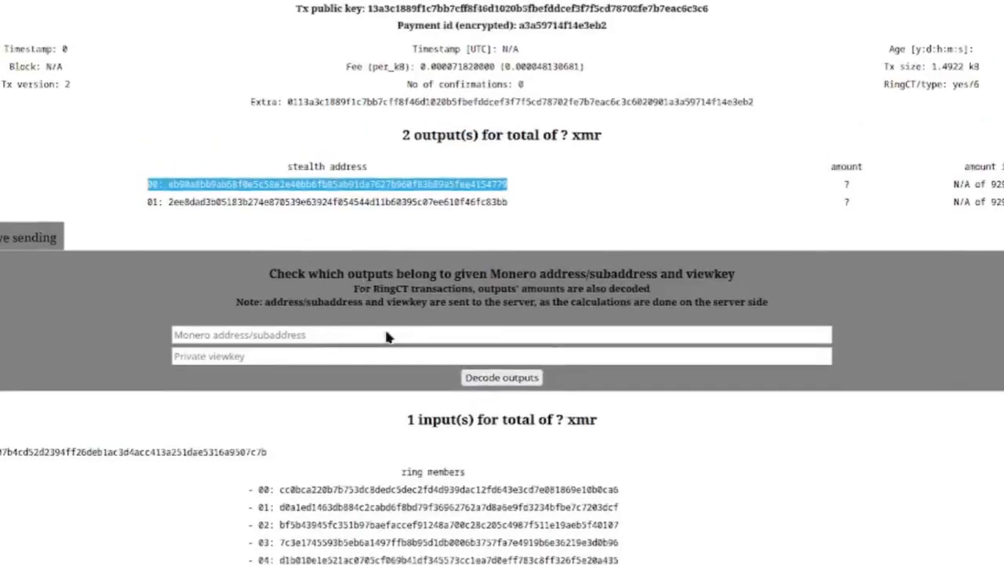
pyautogui.scroll(-3)
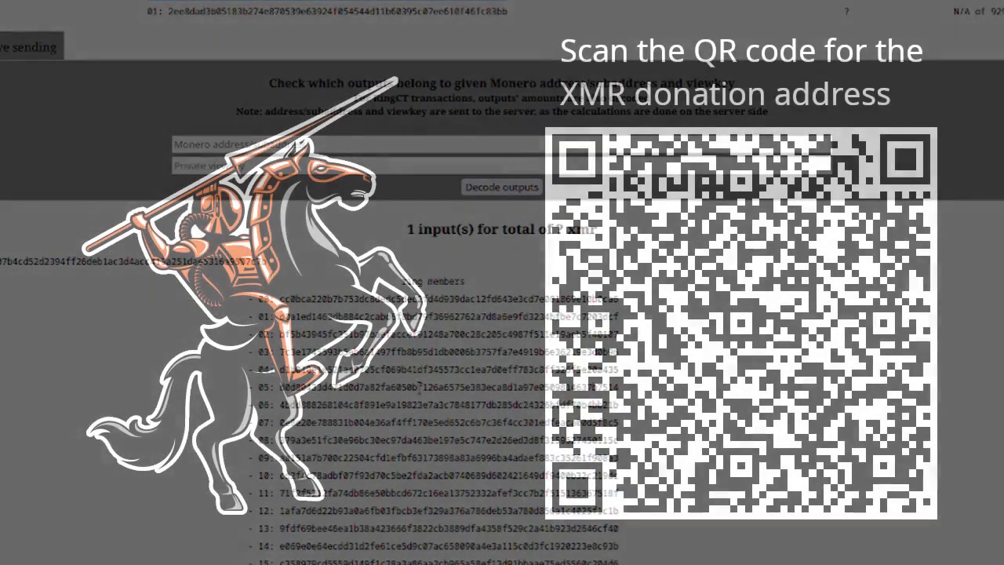
# Step: Scroll to the outputs table of transaction 3fa6335b… with its one 0.600075180000 xmr output
pyautogui.scroll(3)
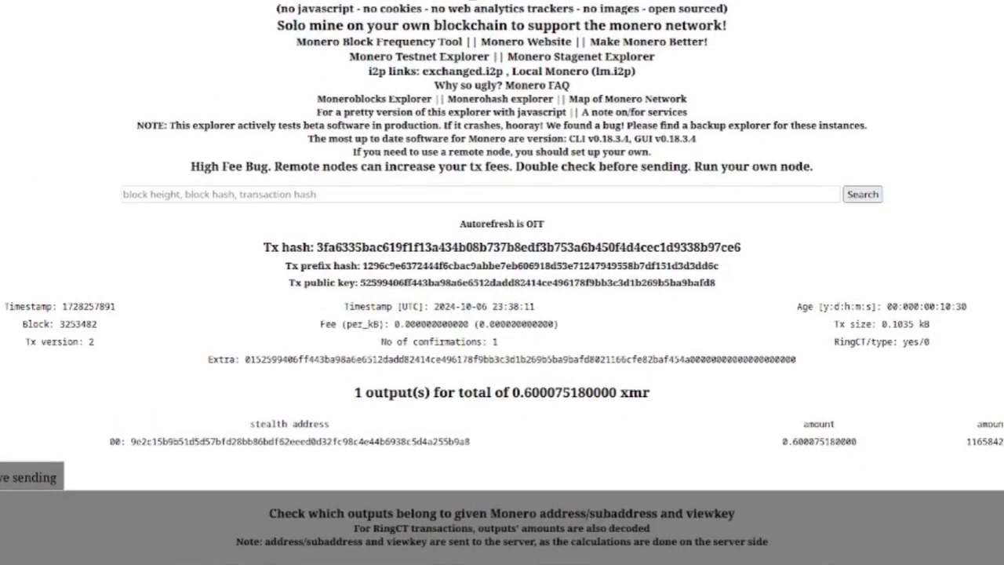
# Step: Highlight the output address matching the ring member and scroll through transaction 4e9f86cc…'s outputs
pyautogui.scroll(-3)
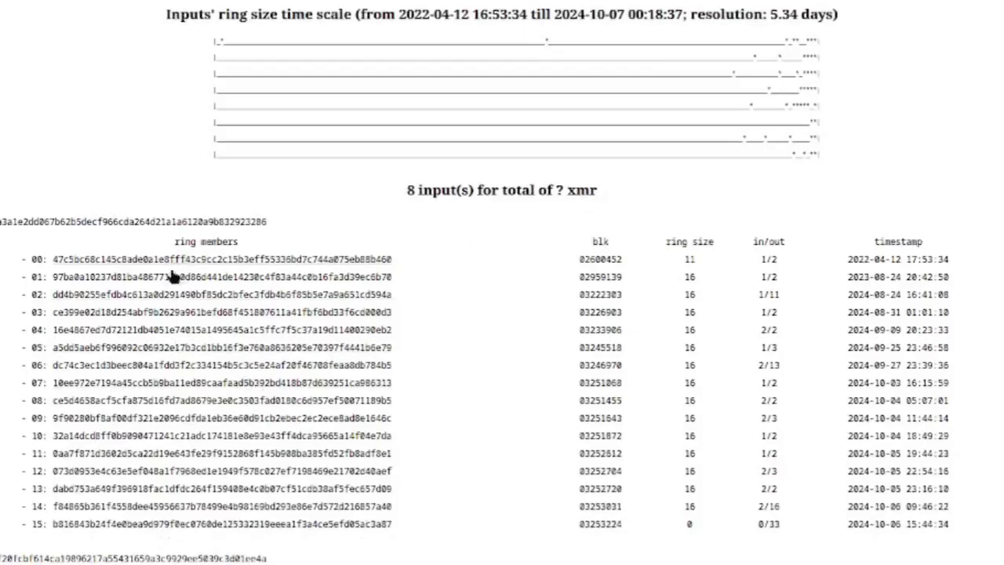
pyautogui.scroll(3)
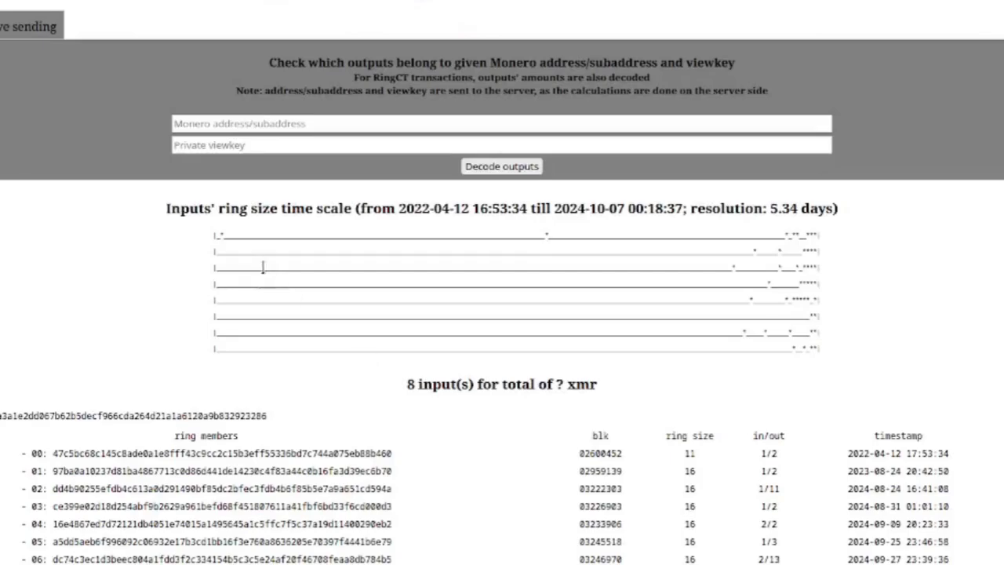
pyautogui.scroll(-3)
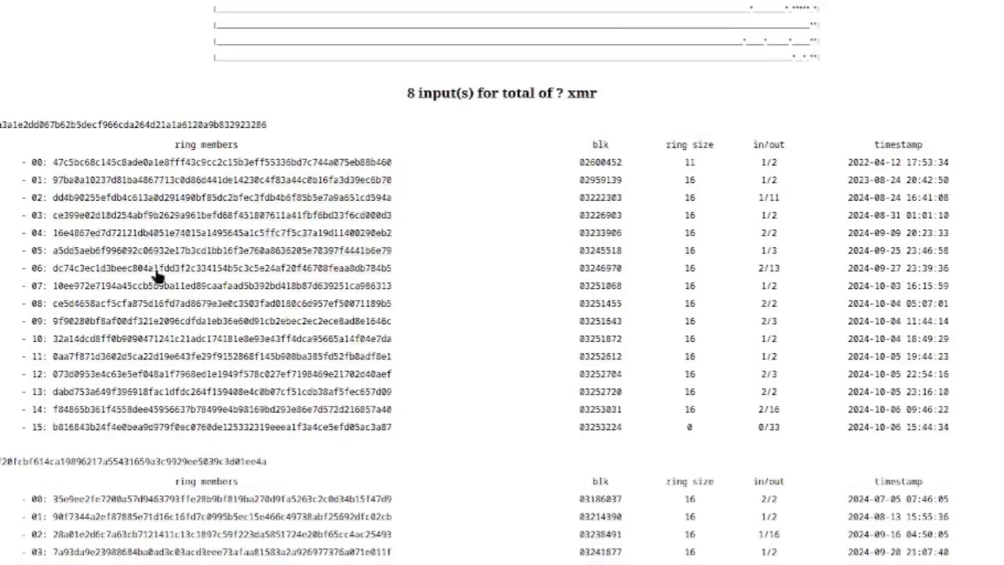
pyautogui.moveTo(173, 167)
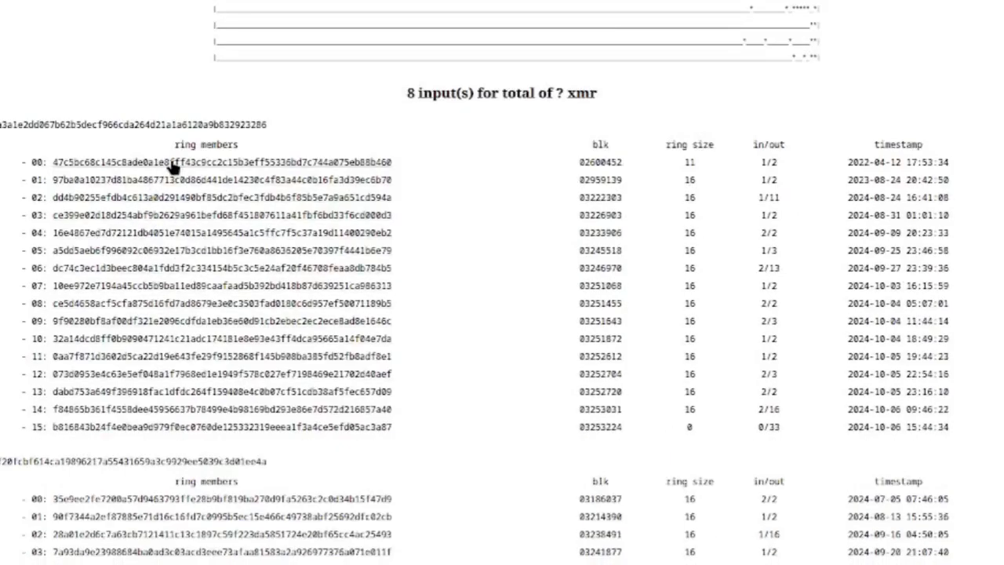
pyautogui.moveTo(63, 171)
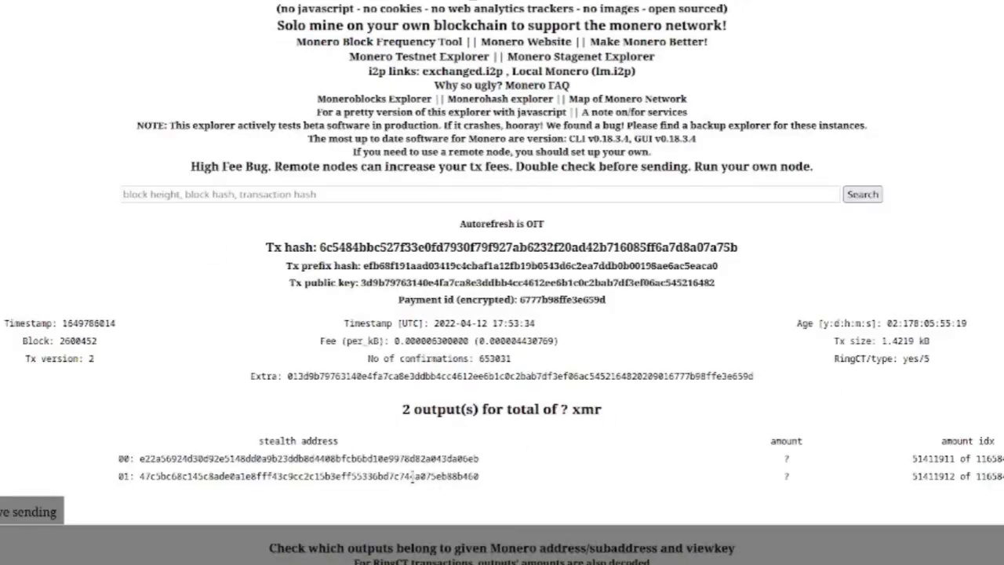
pyautogui.doubleClick(306, 476)
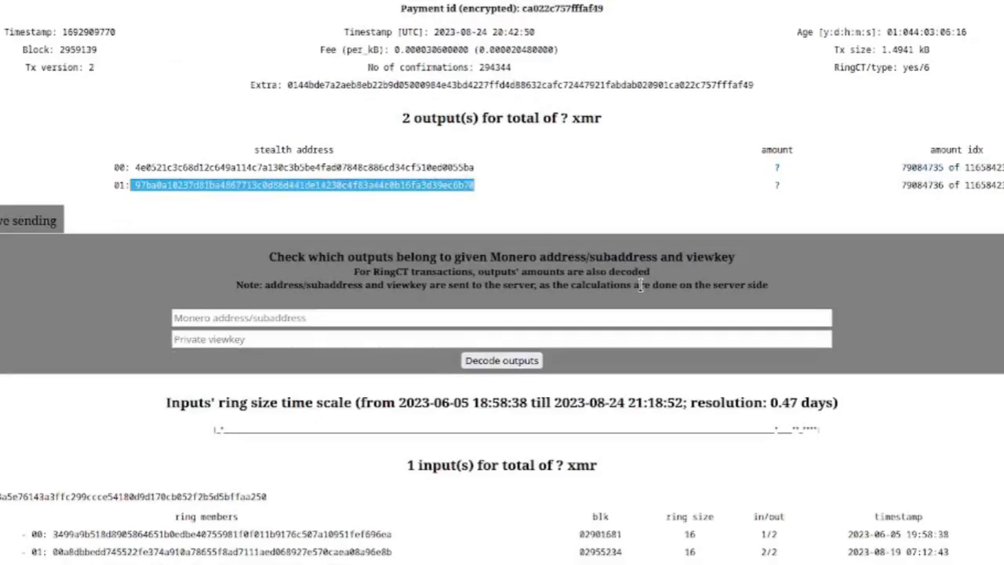
pyautogui.scroll(-3)
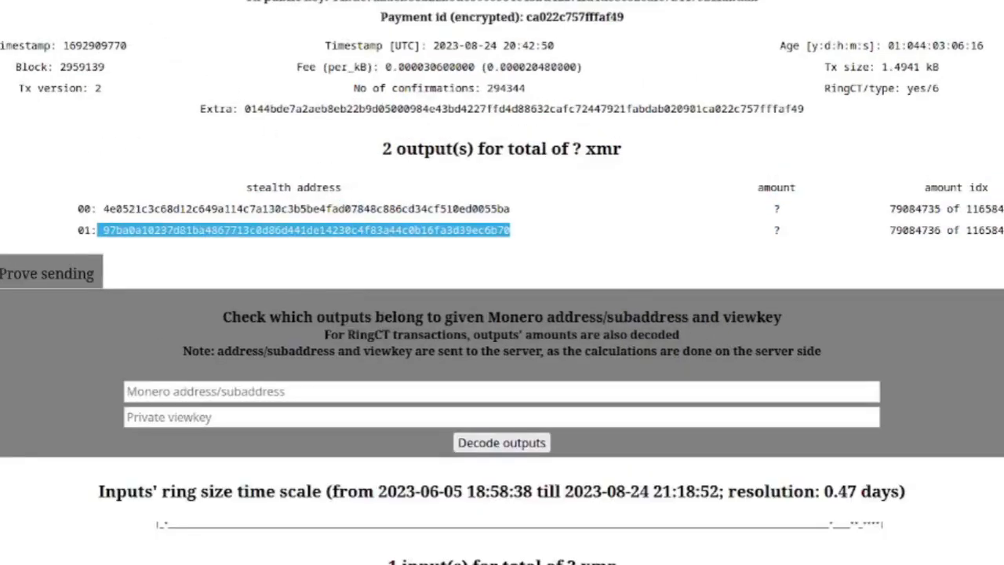
pyautogui.scroll(-3)
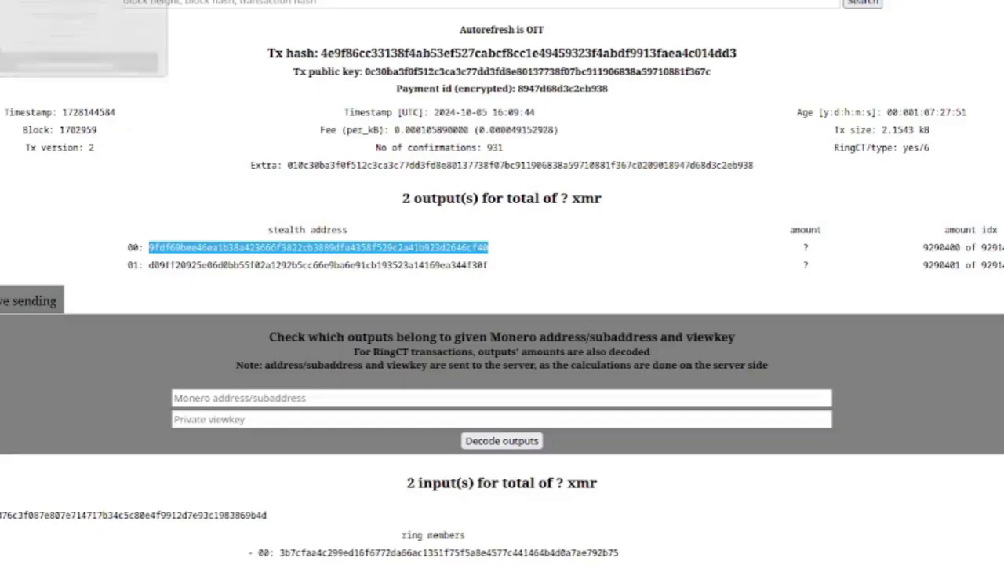
# Step: Scroll between the sent transaction's sixteen ring members and its two-output table
pyautogui.scroll(-3)
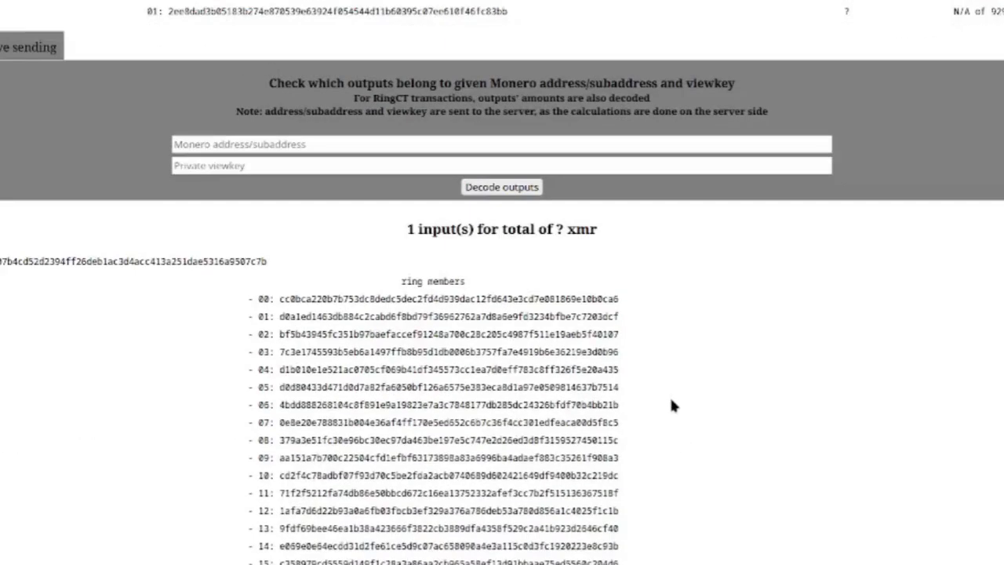
pyautogui.scroll(3)
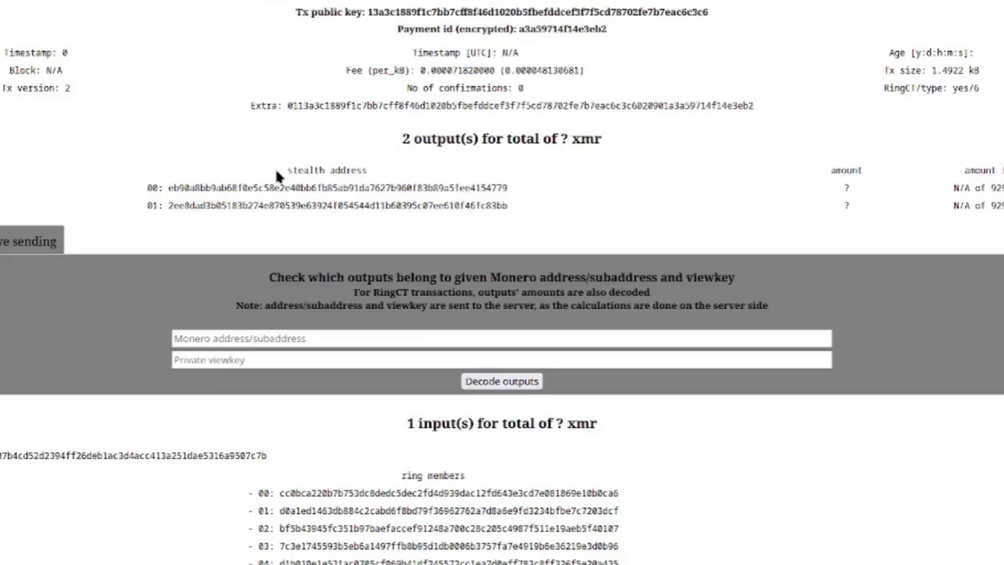
pyautogui.moveTo(298, 187); pyautogui.dragTo(298, 211)
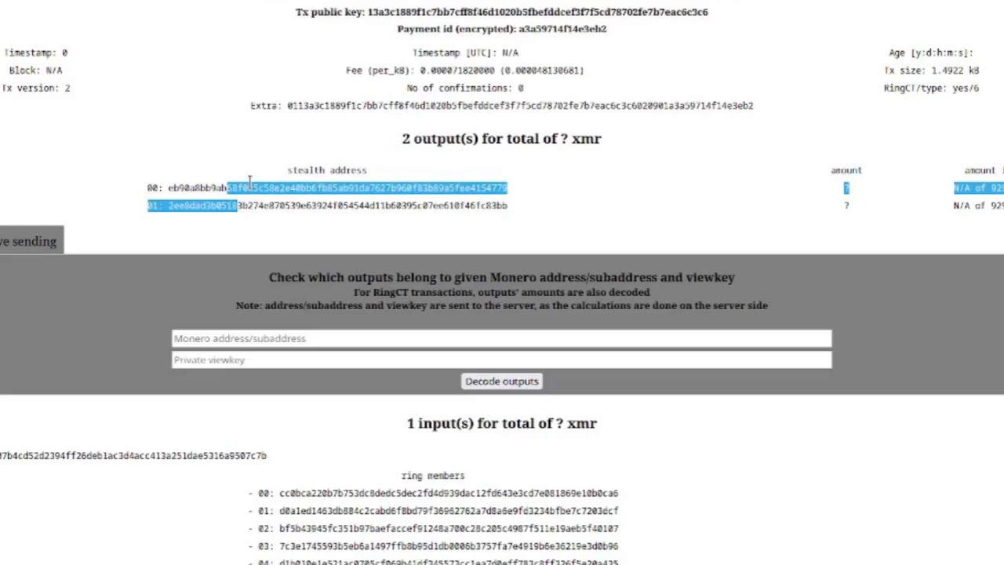
pyautogui.scroll(-3)
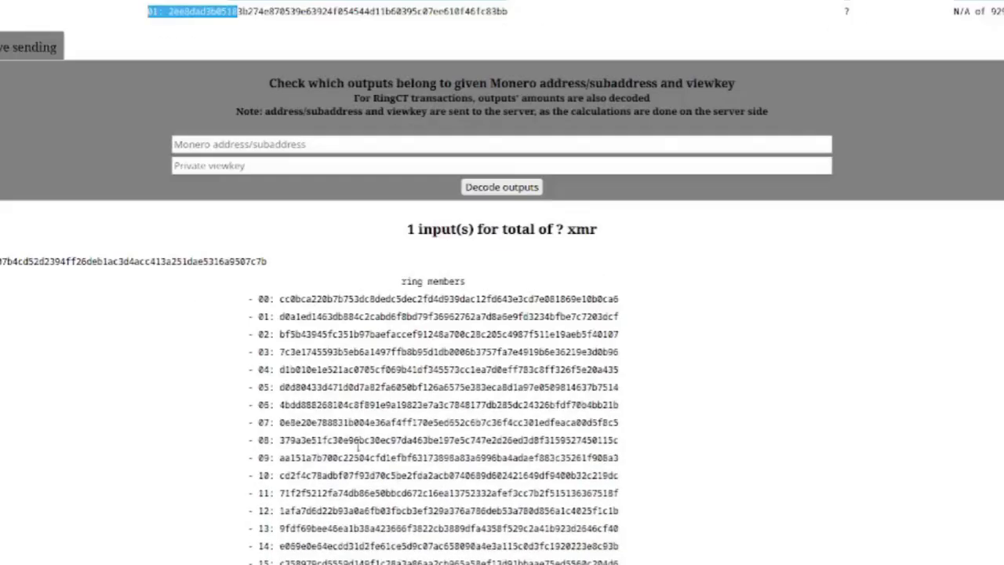
pyautogui.scroll(3)
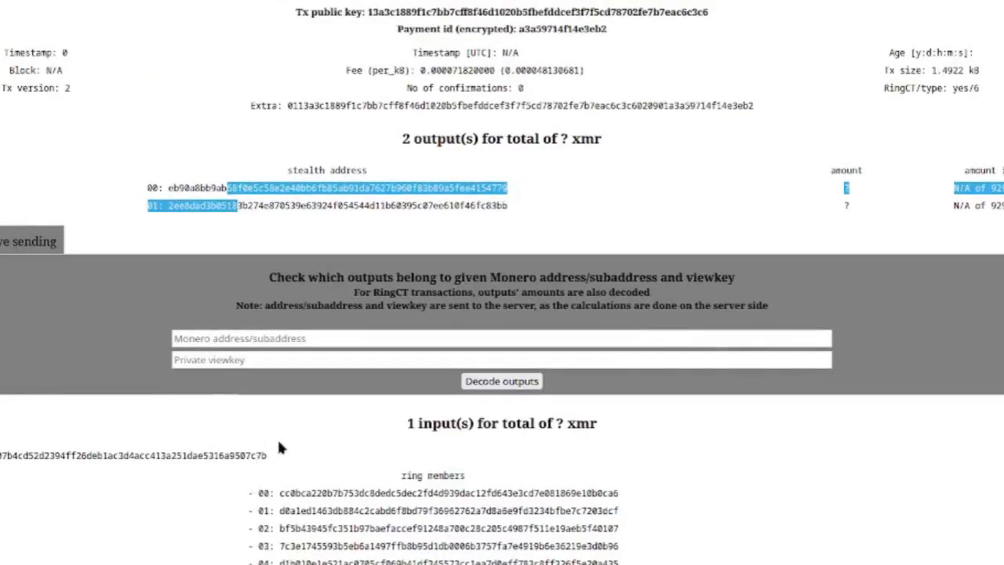
pyautogui.scroll(-3)
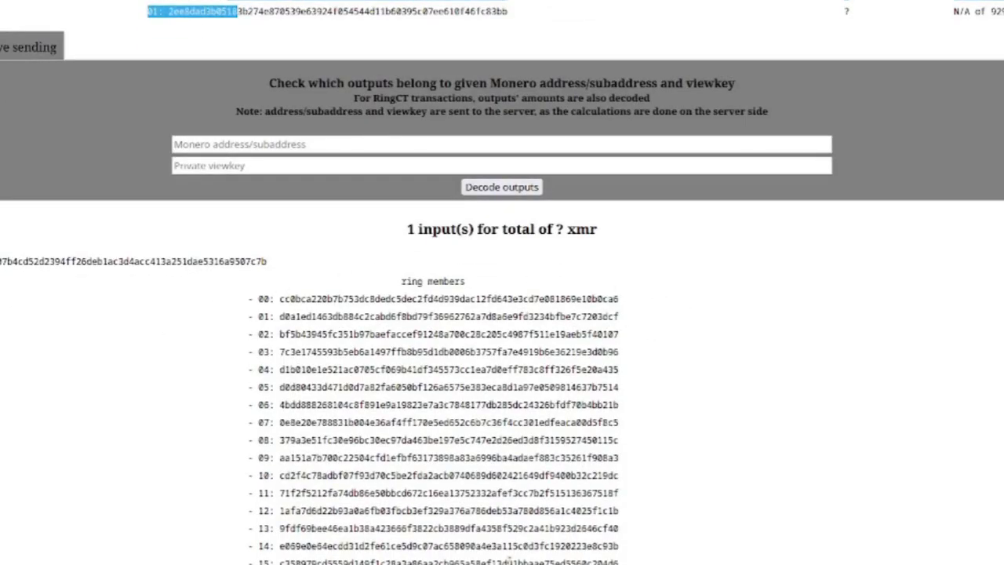
pyautogui.scroll(3)
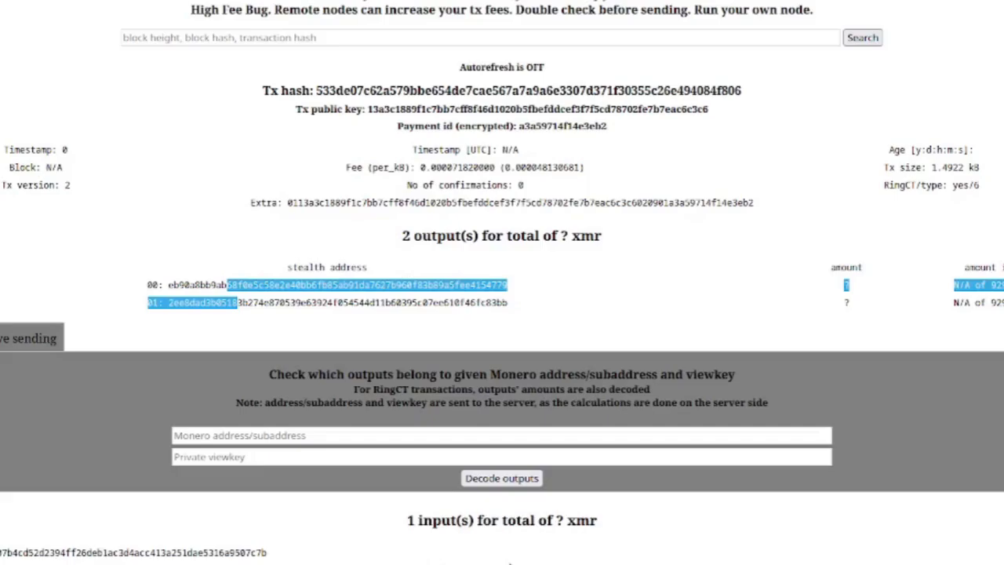
pyautogui.scroll(-3)
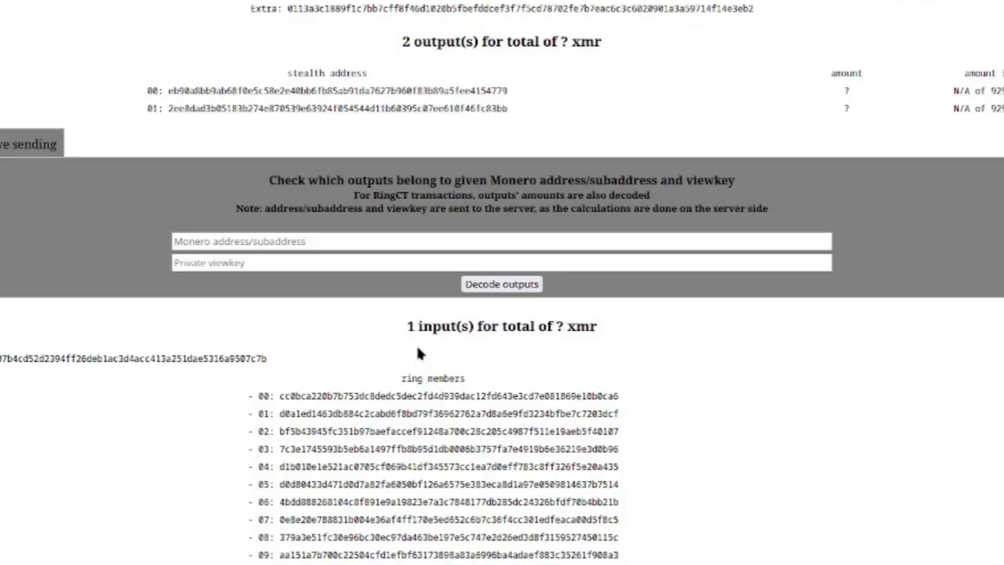
pyautogui.scroll(-3)
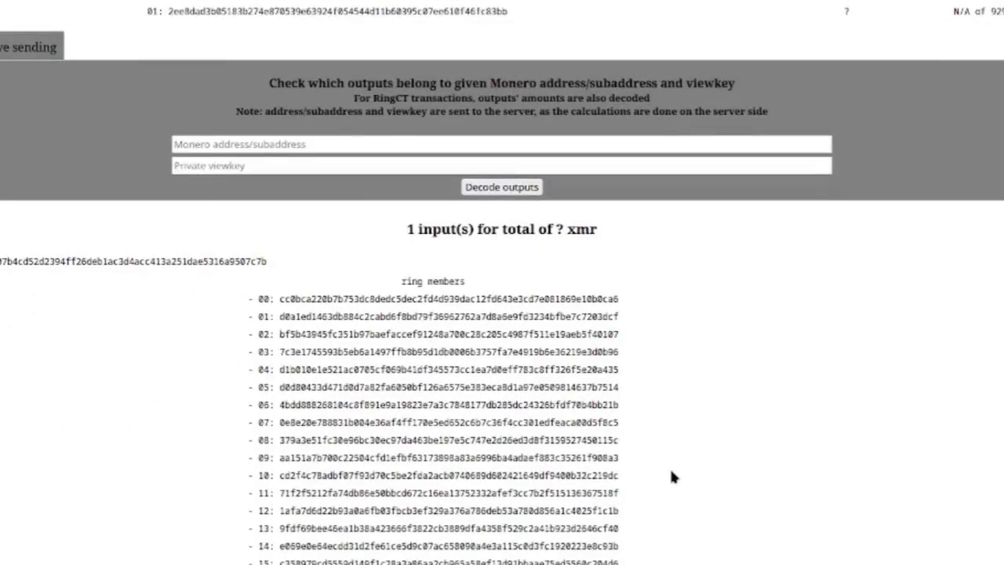
pyautogui.moveTo(323, 320)
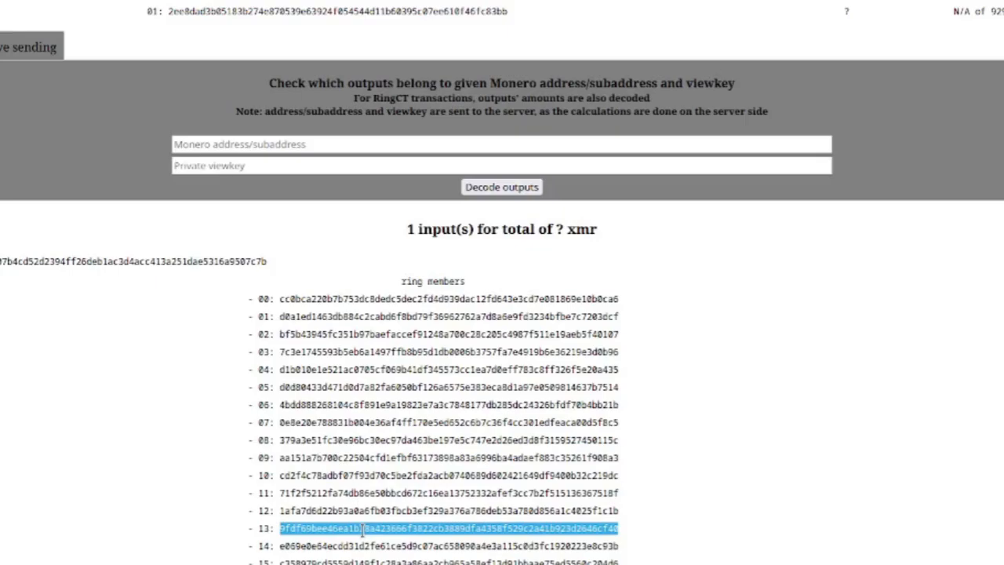
pyautogui.scroll(3)
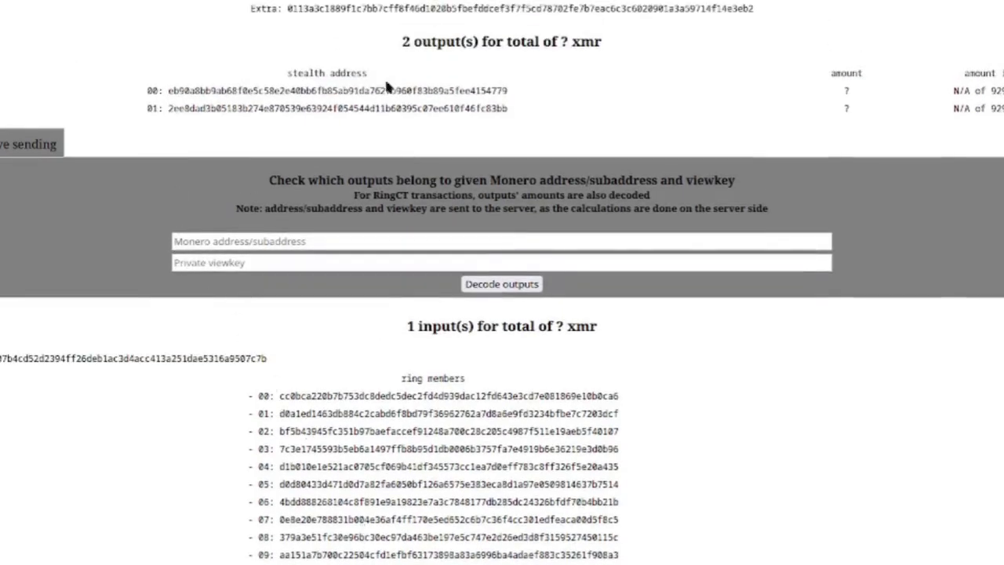
pyautogui.moveTo(526, 98)
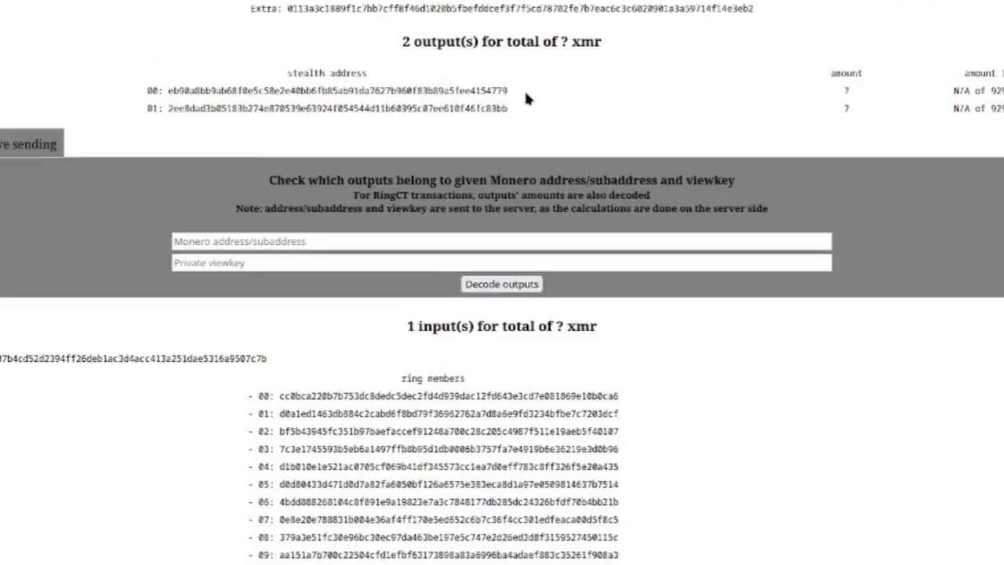
pyautogui.moveTo(464, 151)
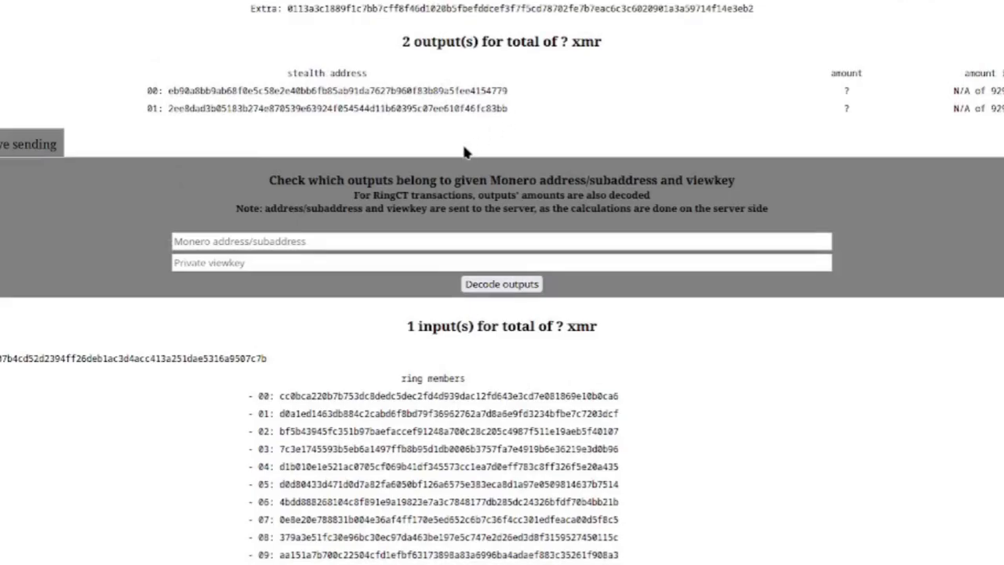
pyautogui.moveTo(437, 177)
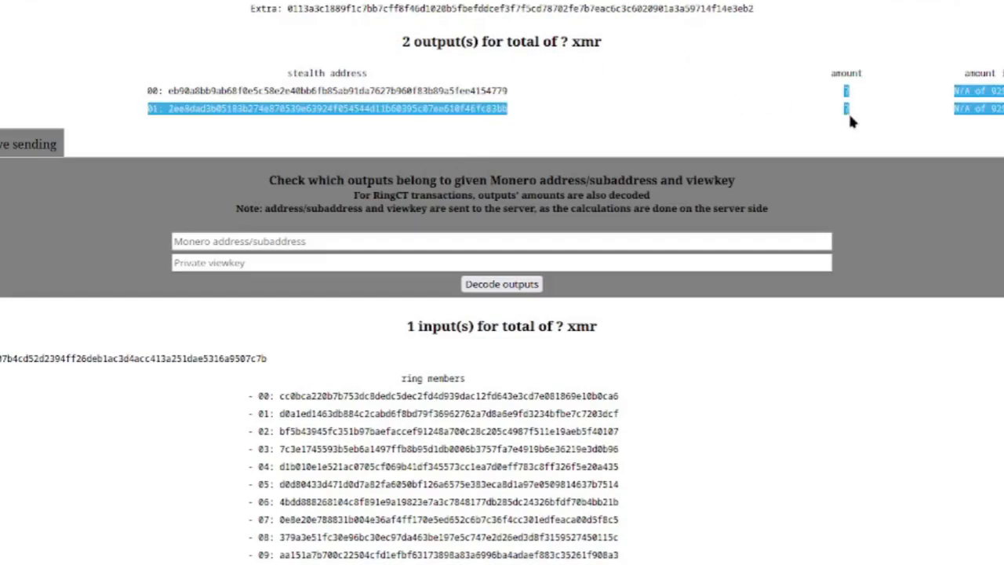
pyautogui.scroll(3)
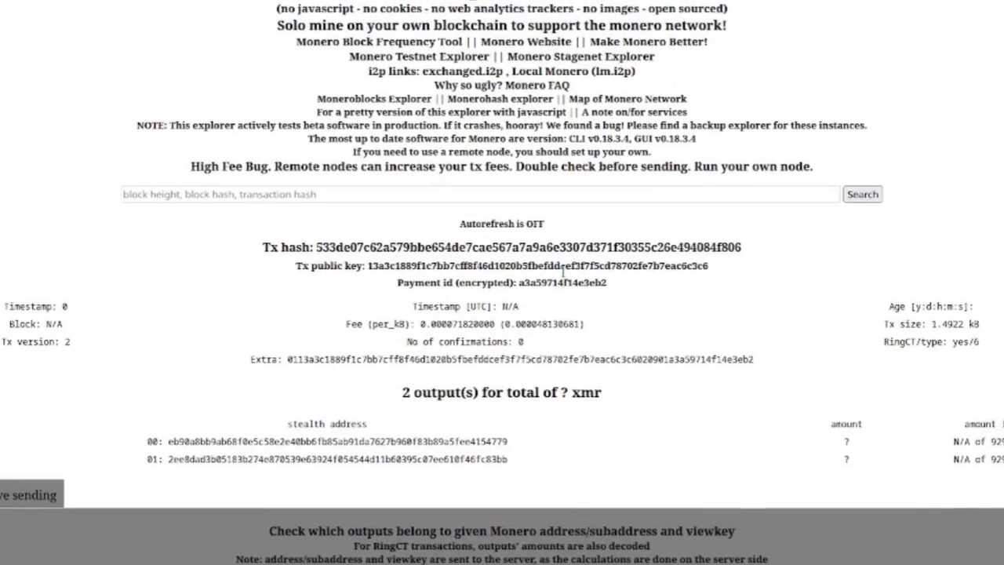
pyautogui.scroll(-3)
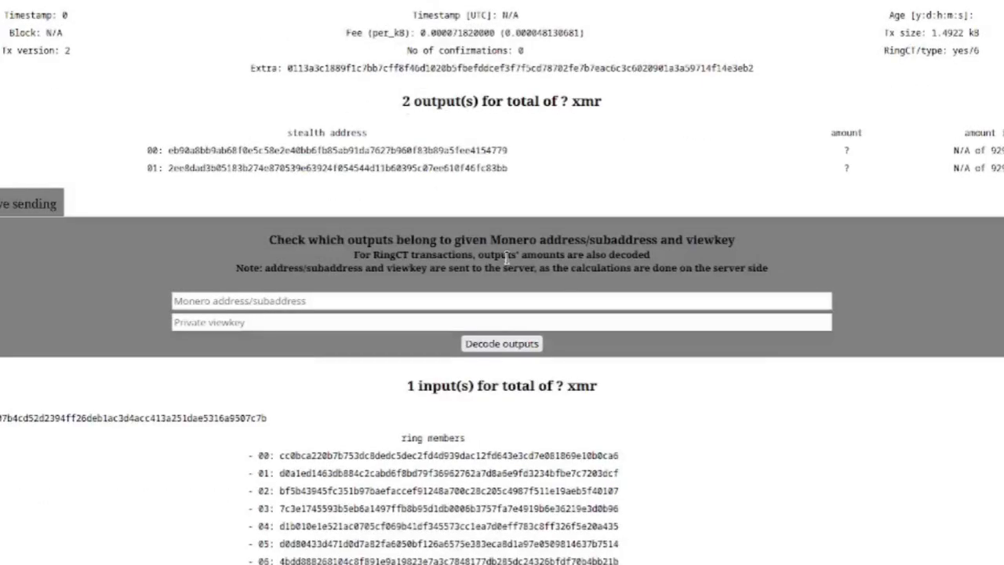